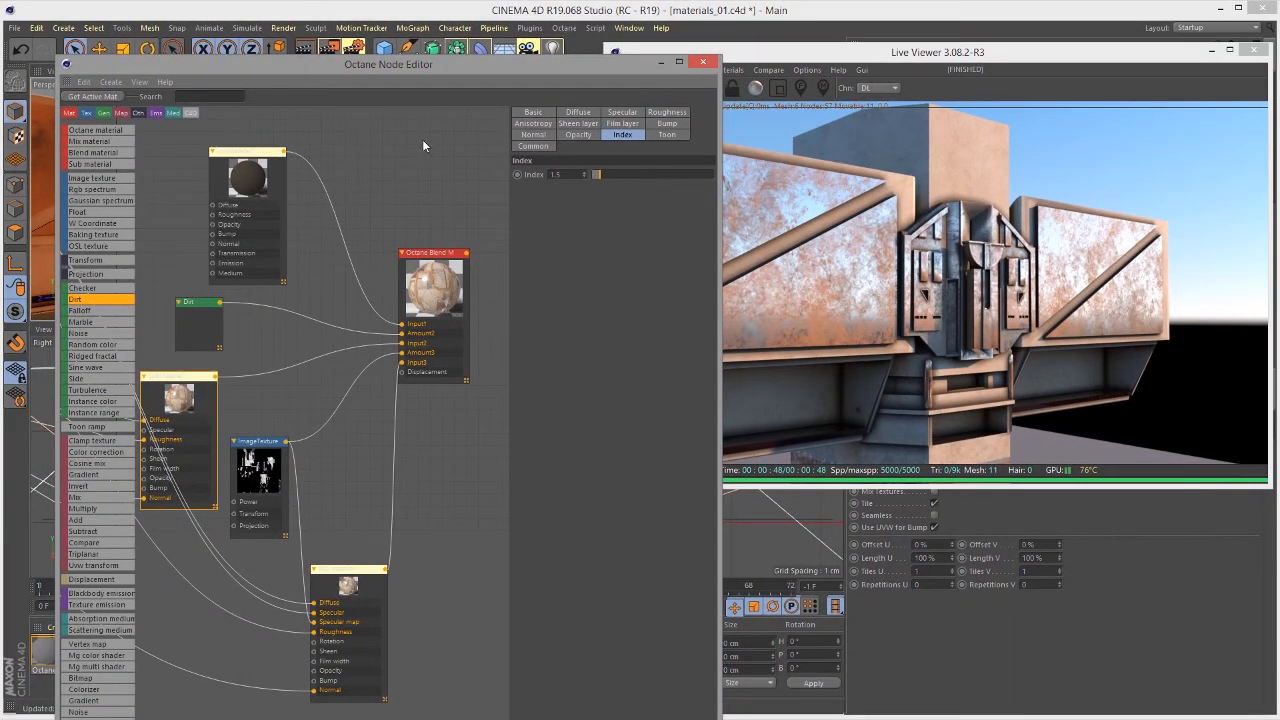
pyautogui.moveTo(392, 146)
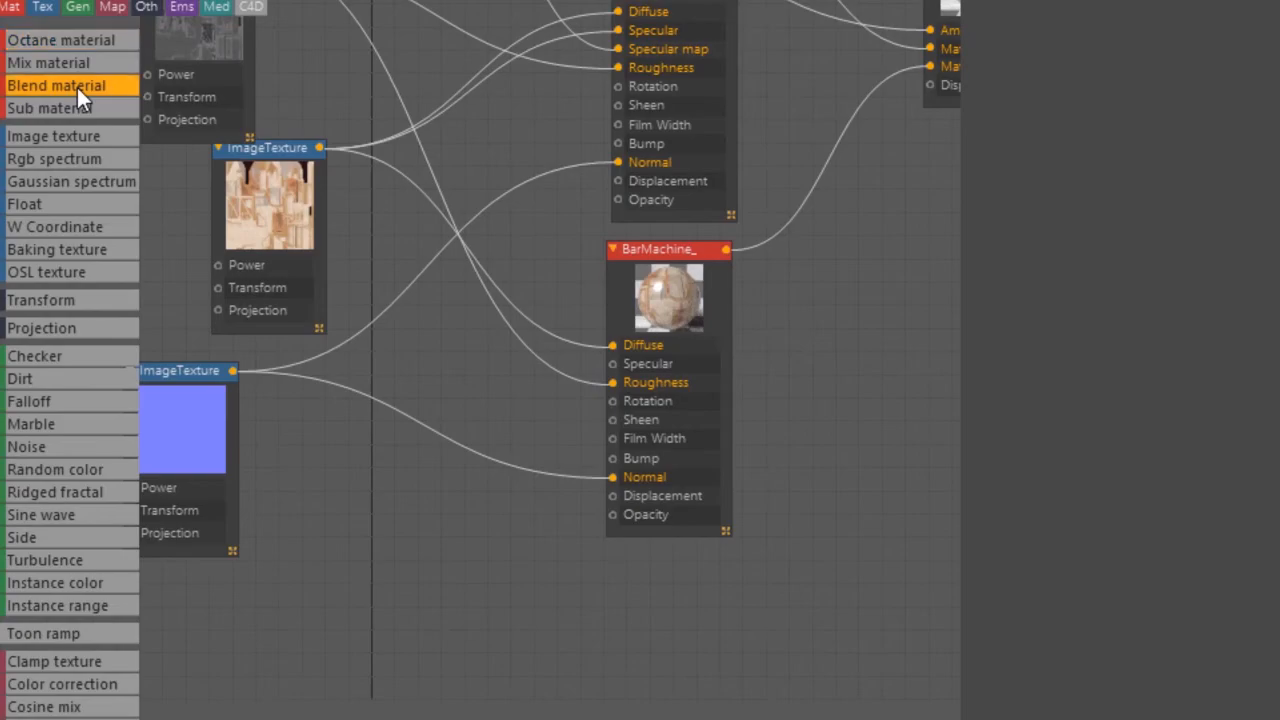
# Step: Add a Blend material and a Sub material node, making the sub-material Diffuse type with 0.7 grey colour
pyautogui.click(56, 84)
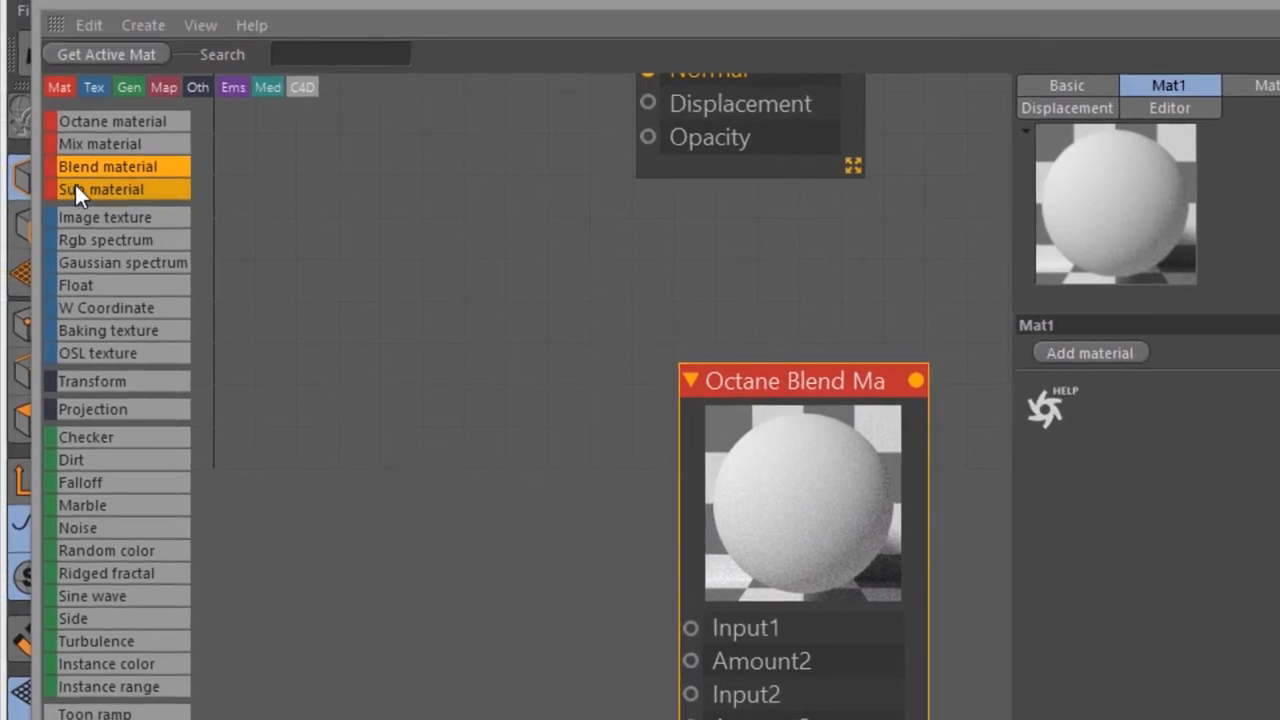
pyautogui.moveTo(112, 122)
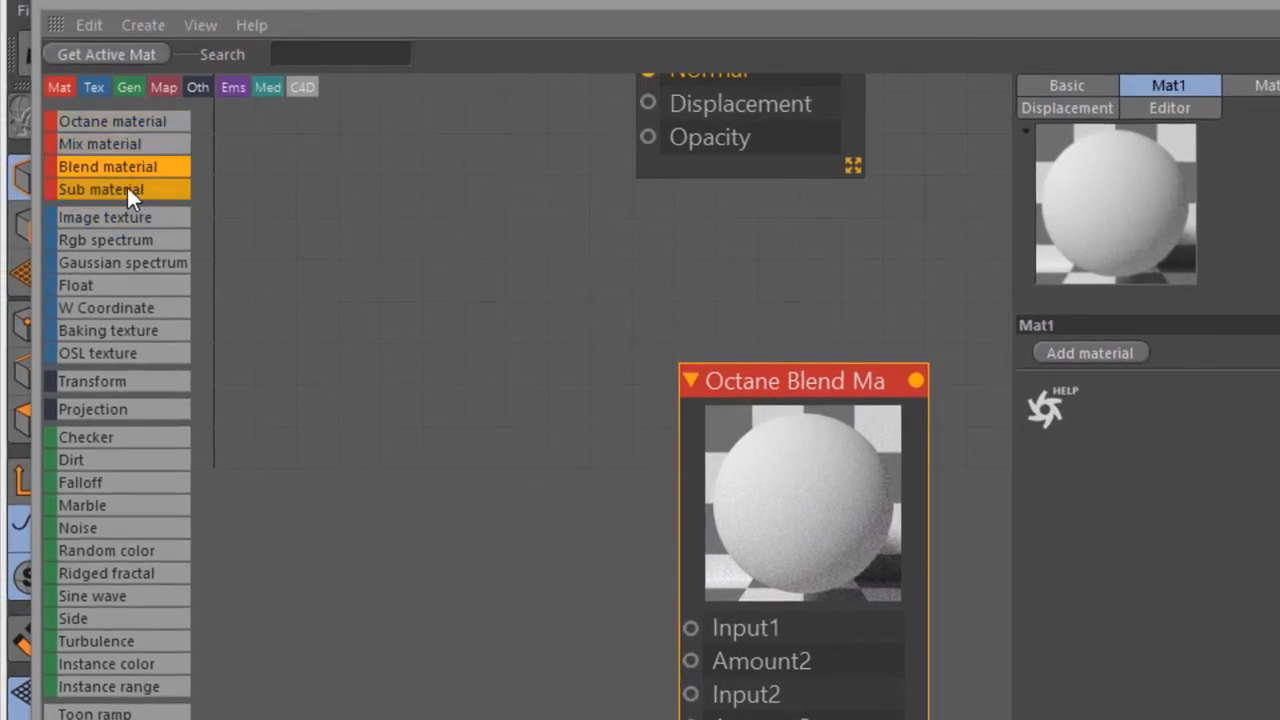
pyautogui.click(100, 188)
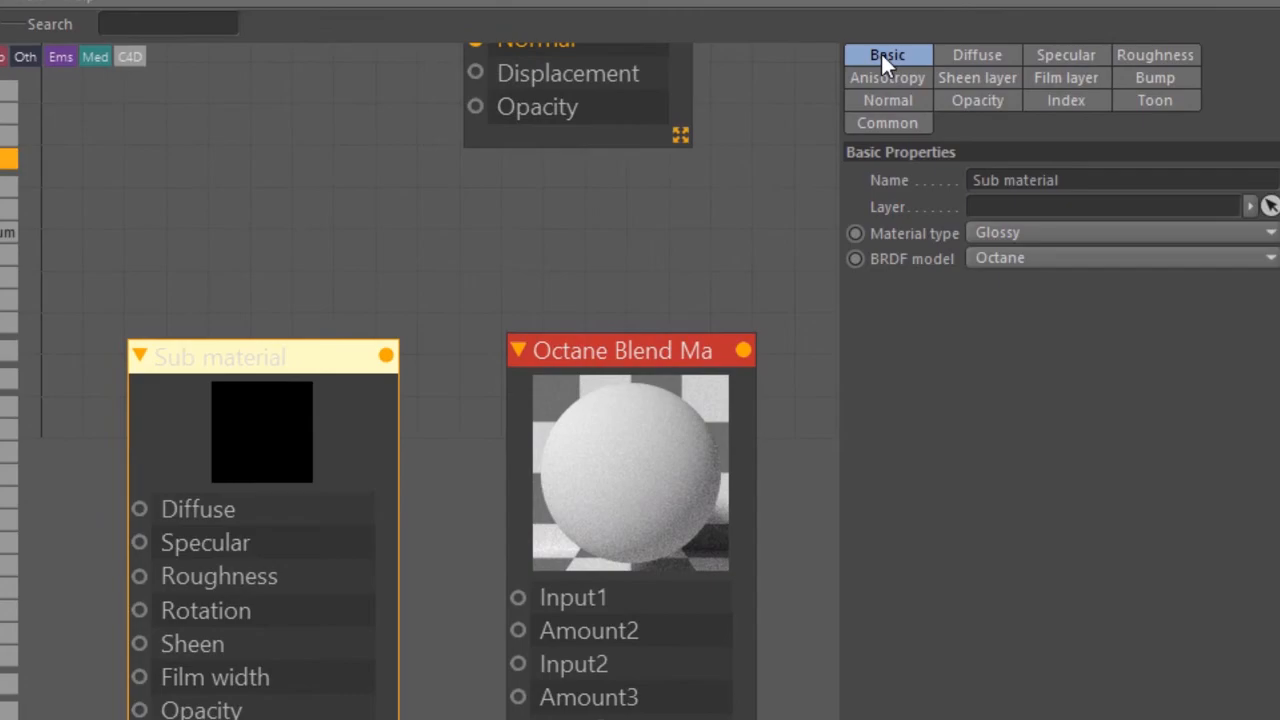
pyautogui.moveTo(550, 378)
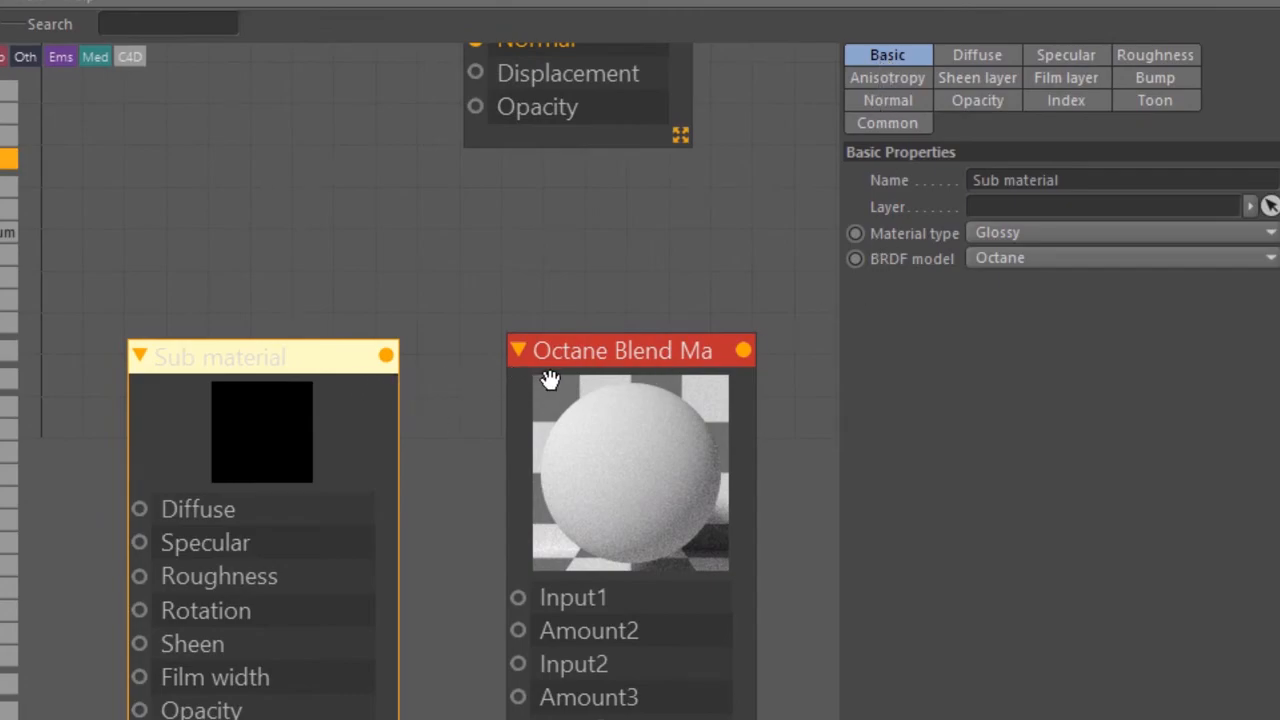
pyautogui.moveTo(560, 388)
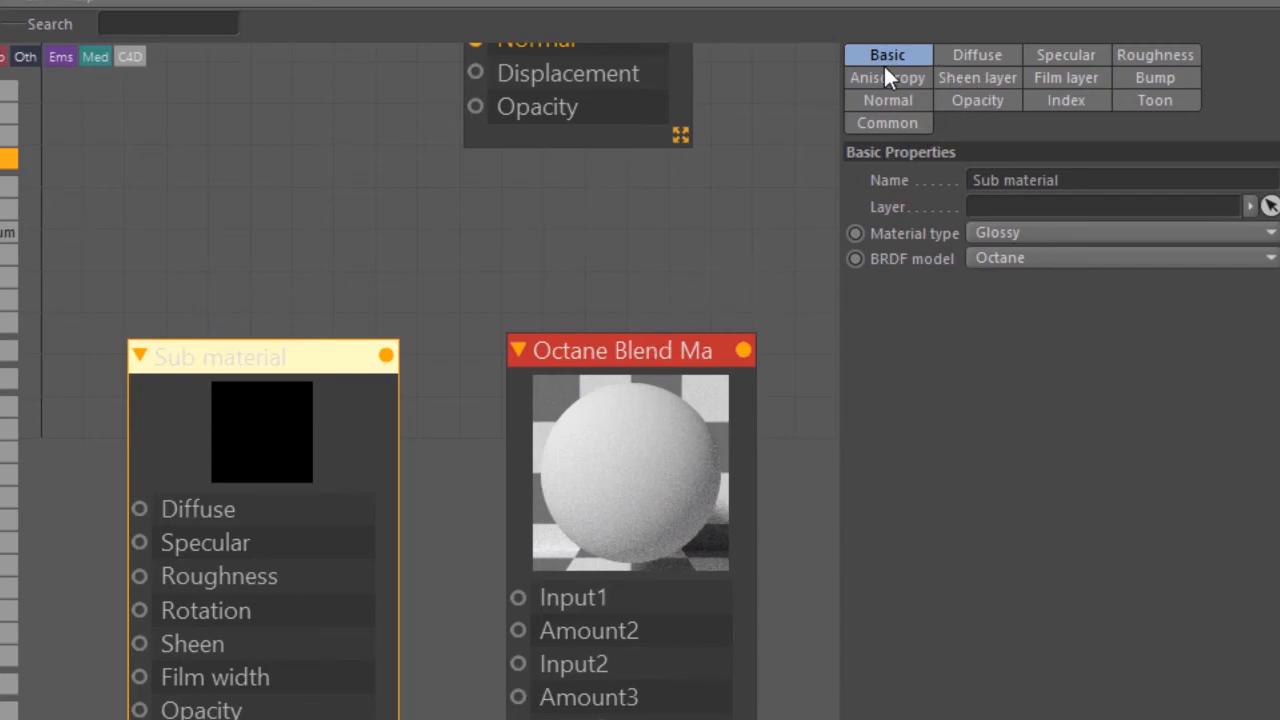
pyautogui.moveTo(1010, 248)
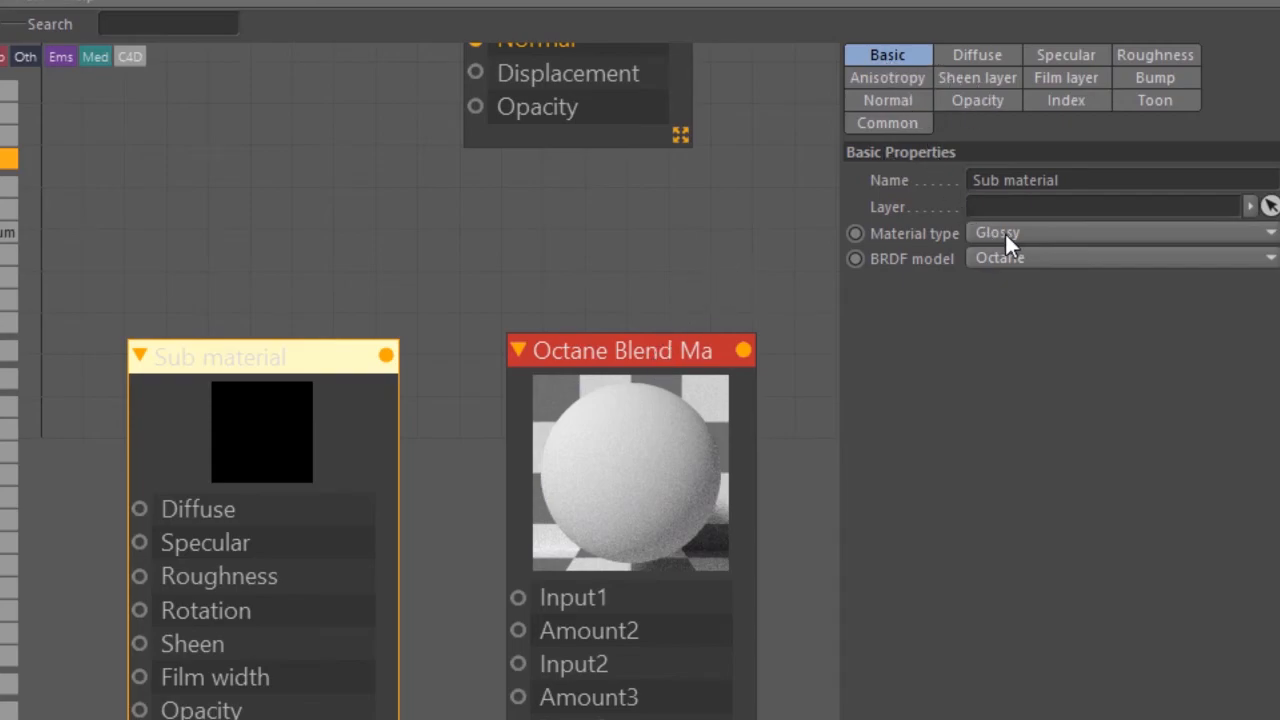
pyautogui.click(1110, 256)
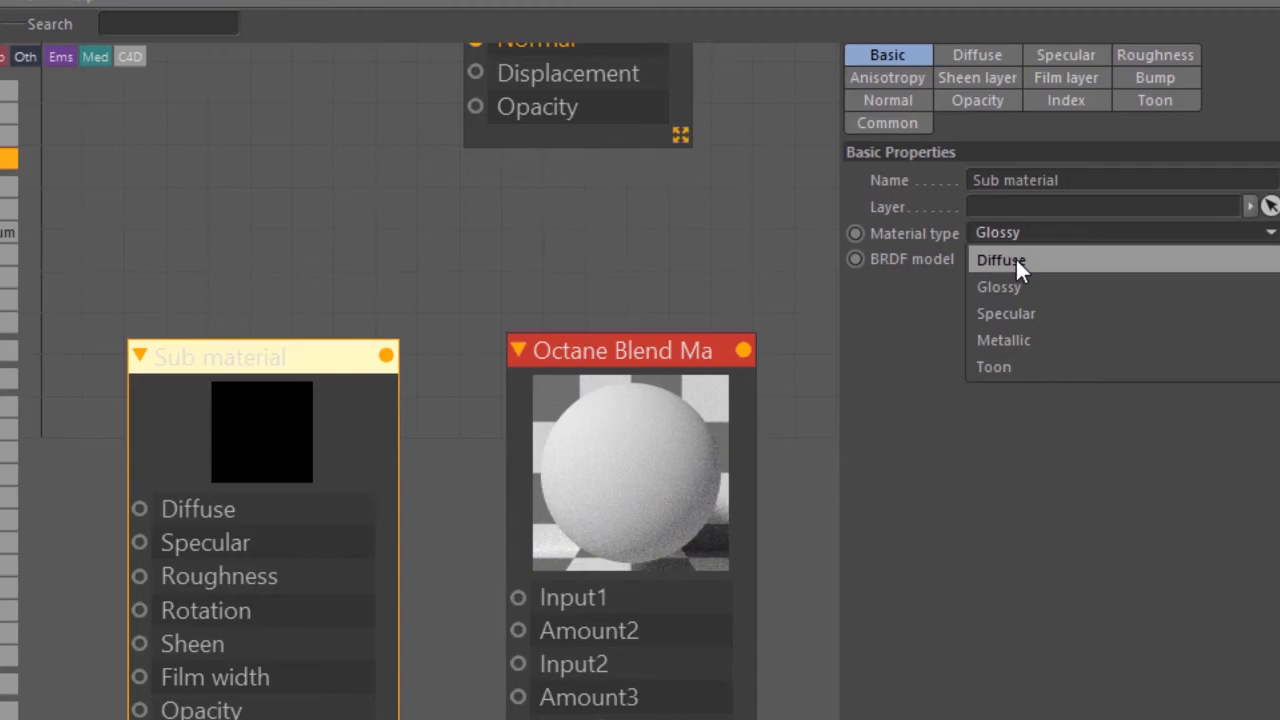
pyautogui.click(976, 54)
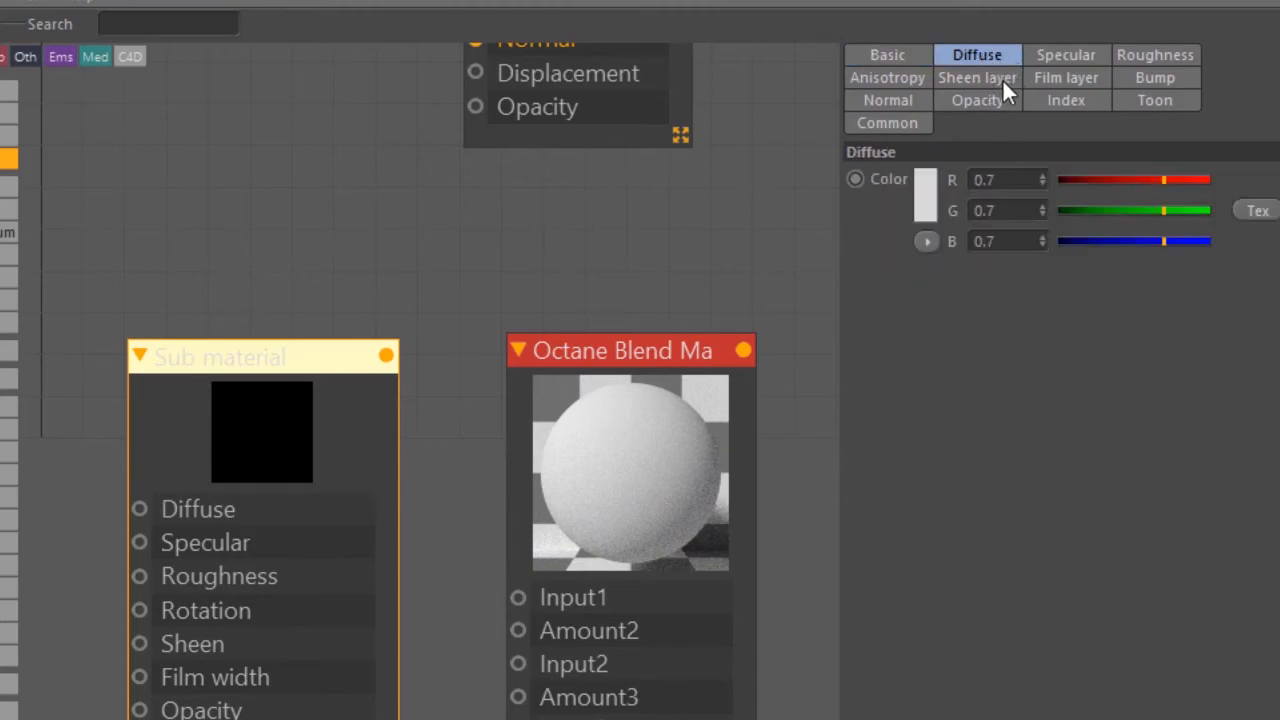
pyautogui.click(1156, 56)
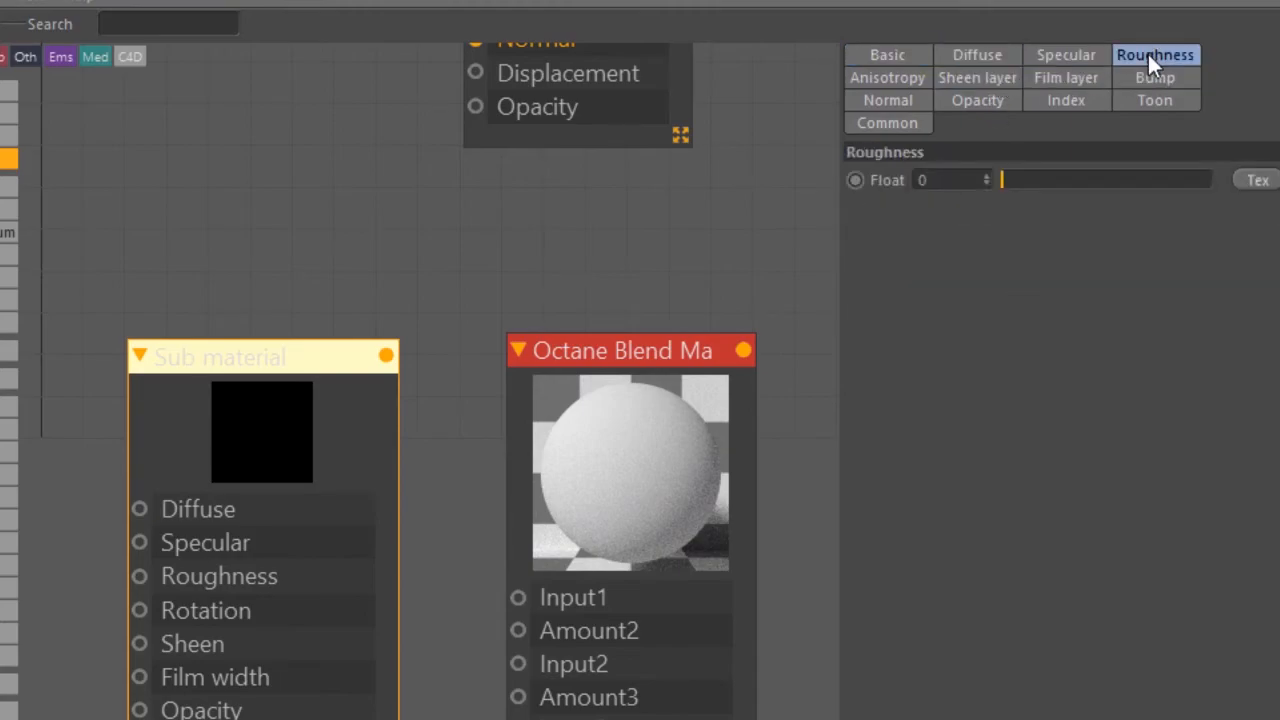
pyautogui.moveTo(1084, 60)
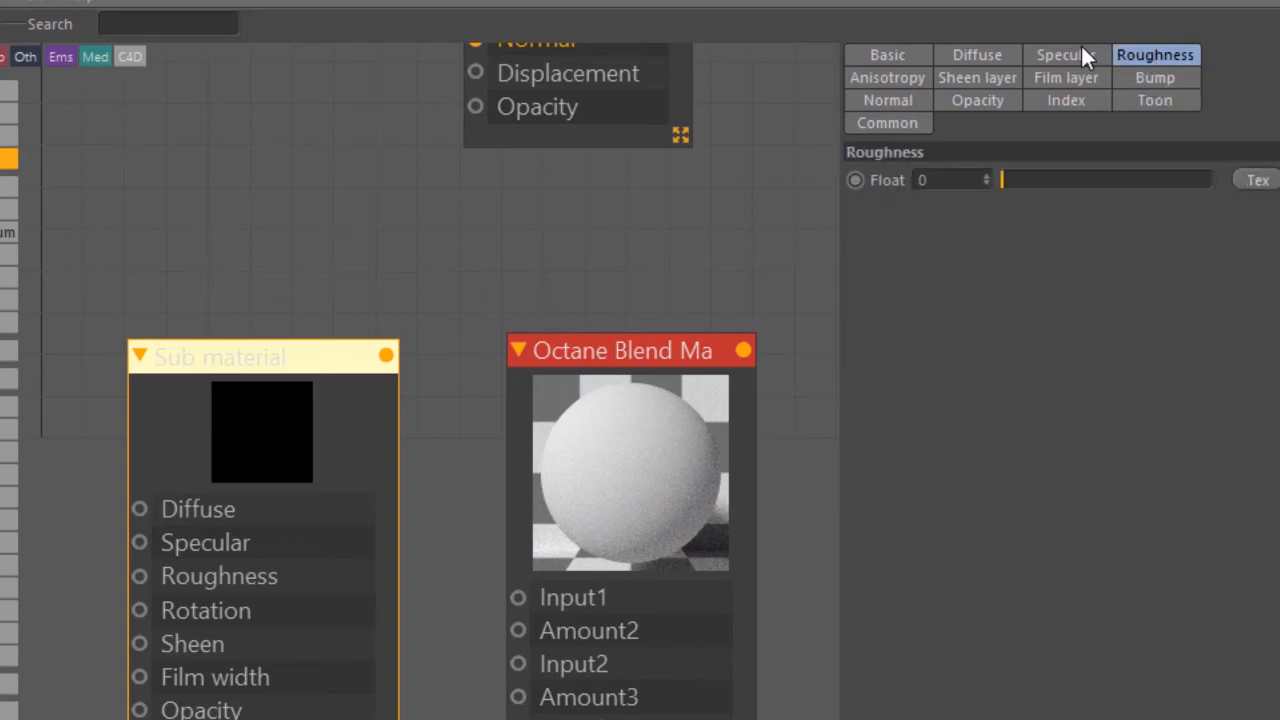
pyautogui.click(976, 56)
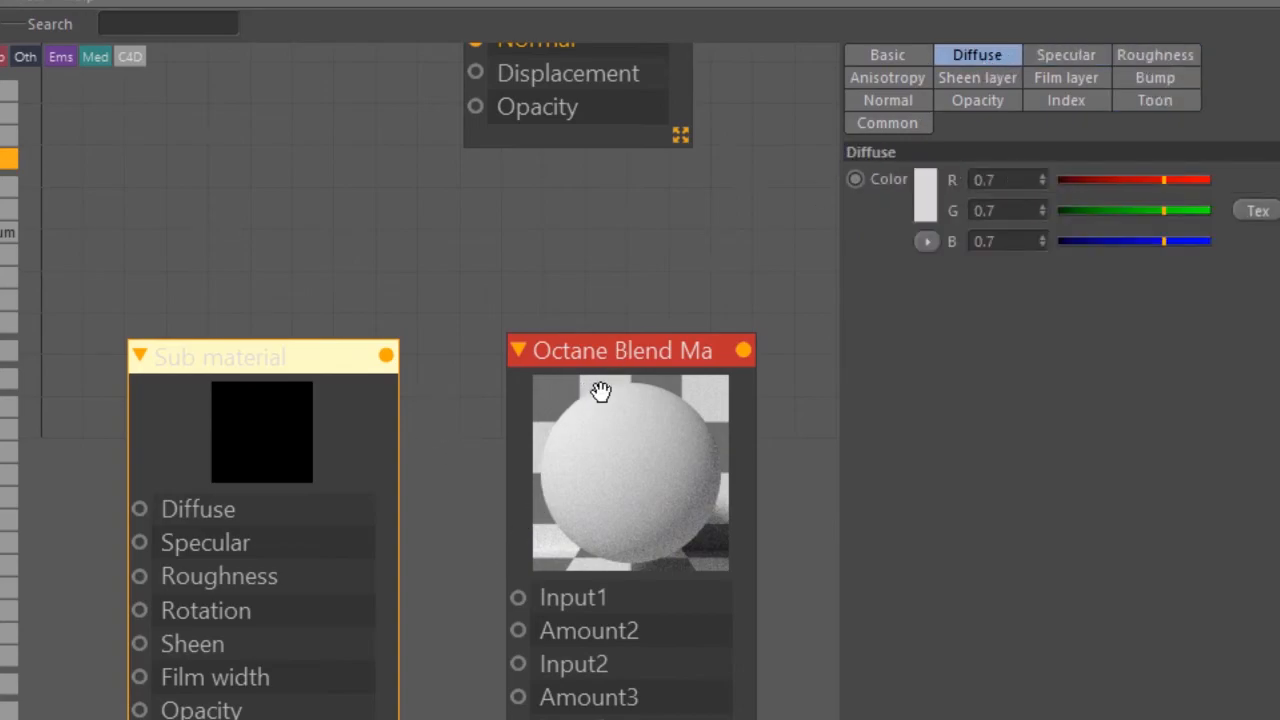
pyautogui.moveTo(260, 360)
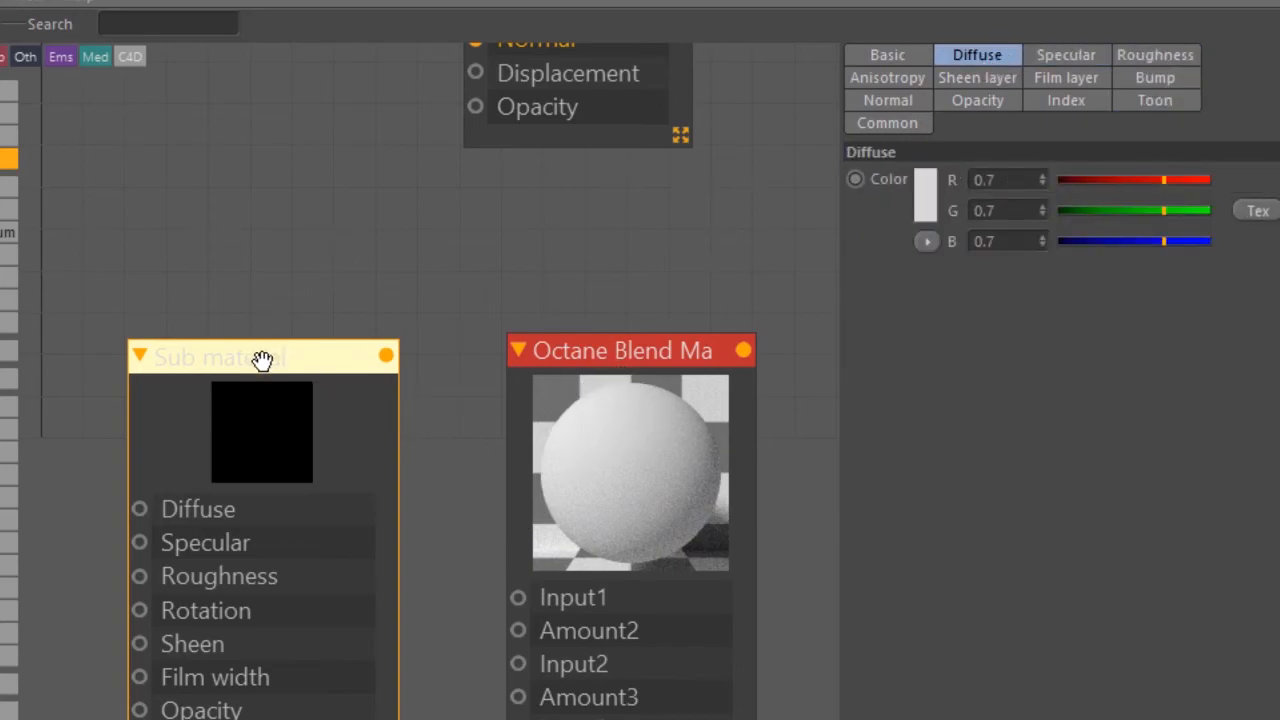
# Step: Connect two sub-materials to the Blend's Input1 and Input2, add a third, and show the Mat1 layer settings
pyautogui.moveTo(262, 356); pyautogui.dragTo(252, 300)
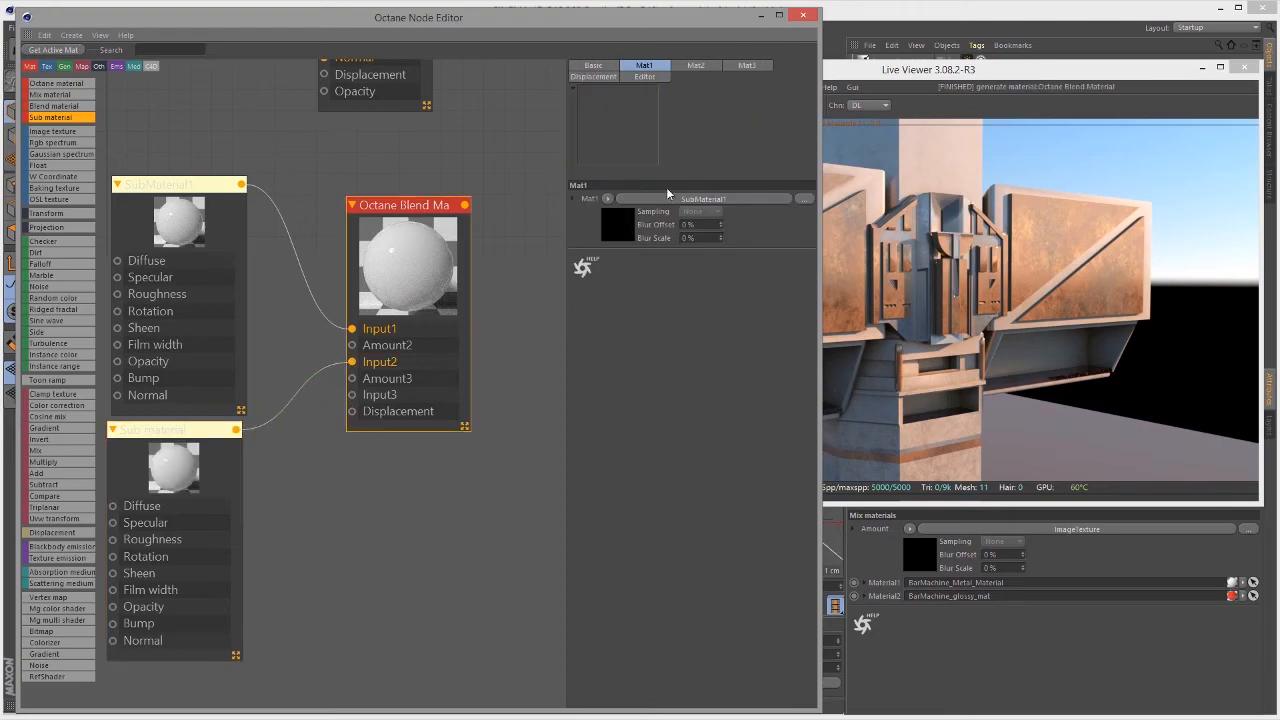
pyautogui.click(748, 64)
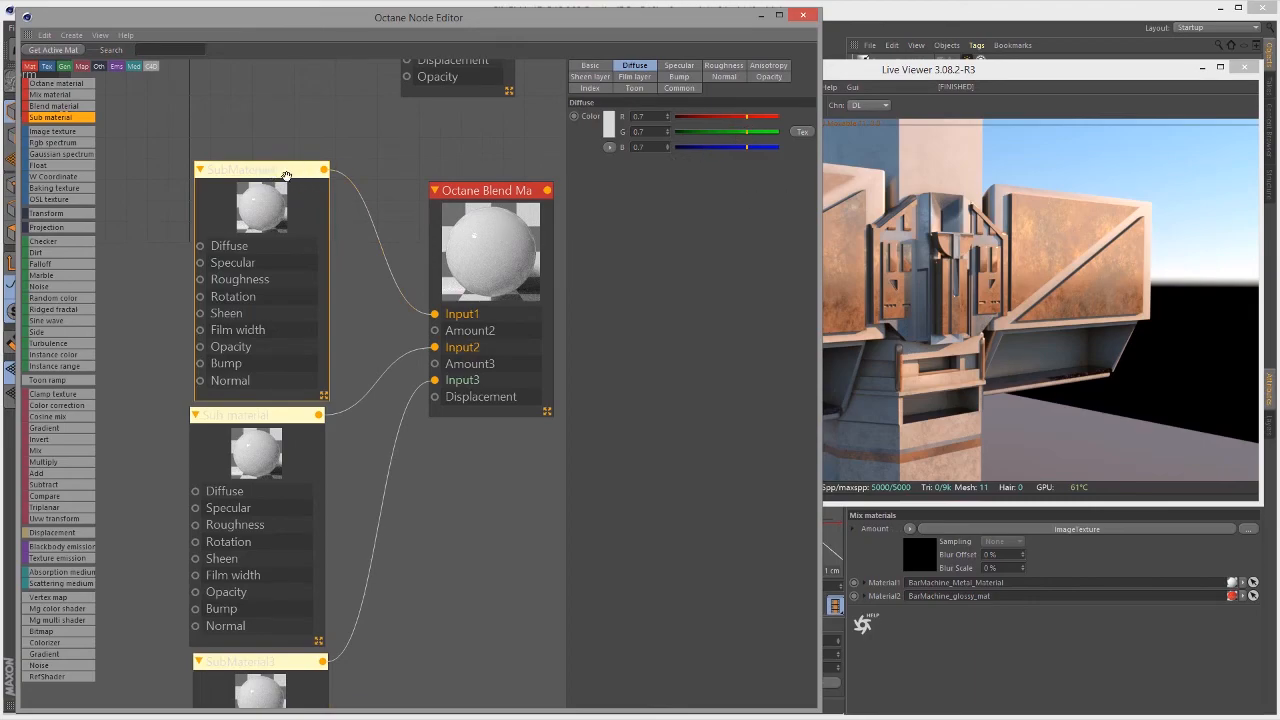
pyautogui.click(746, 64)
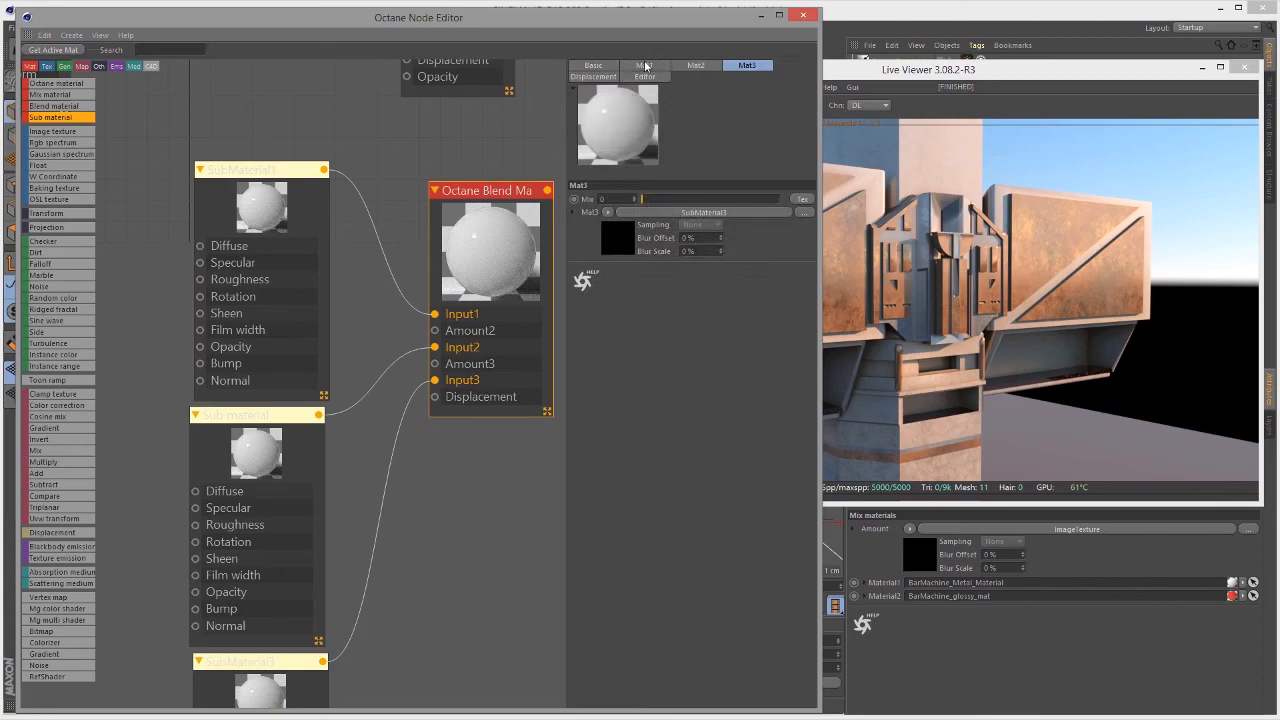
pyautogui.click(644, 64)
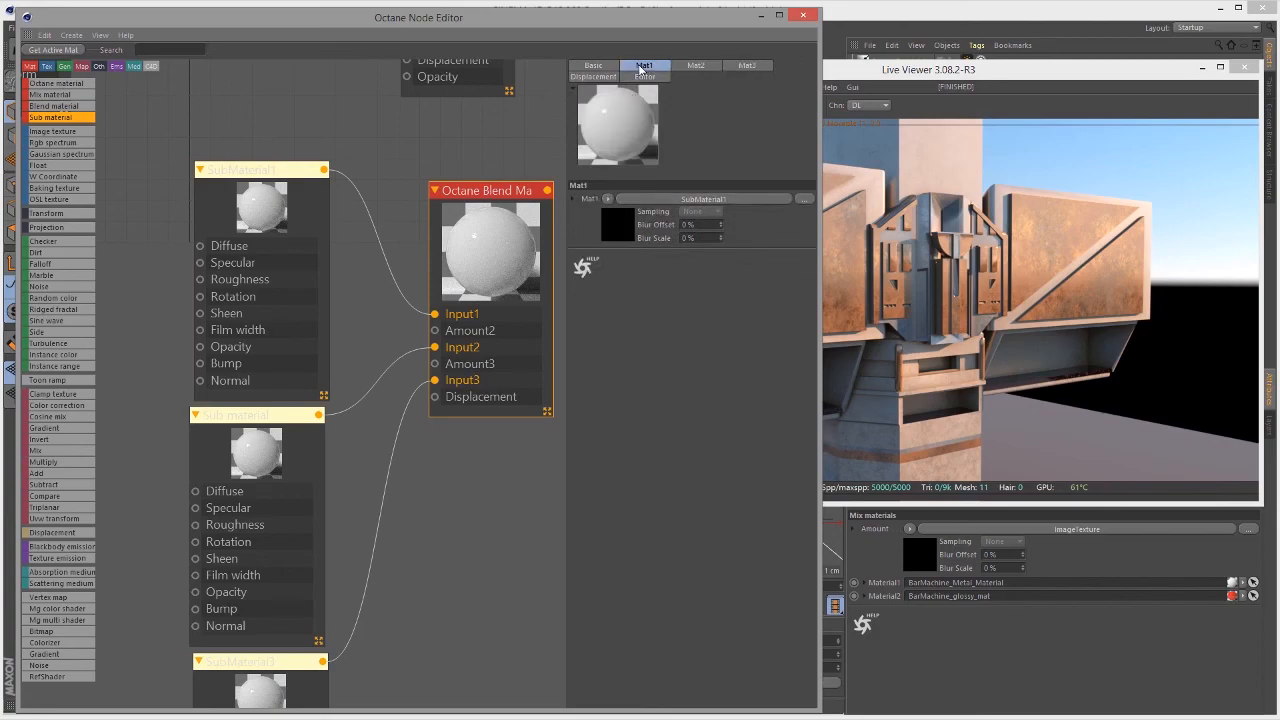
# Step: Colour the first, second and third sub-materials red, green and blue
pyautogui.click(636, 64)
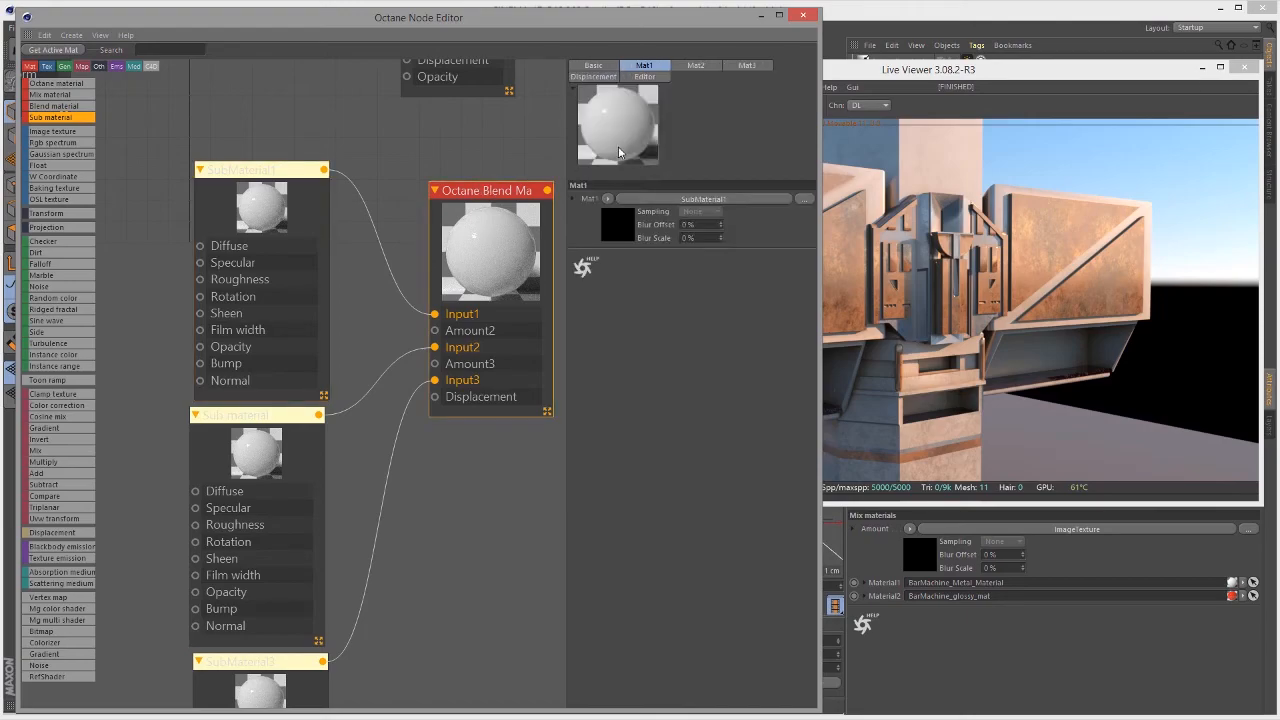
pyautogui.moveTo(614, 194)
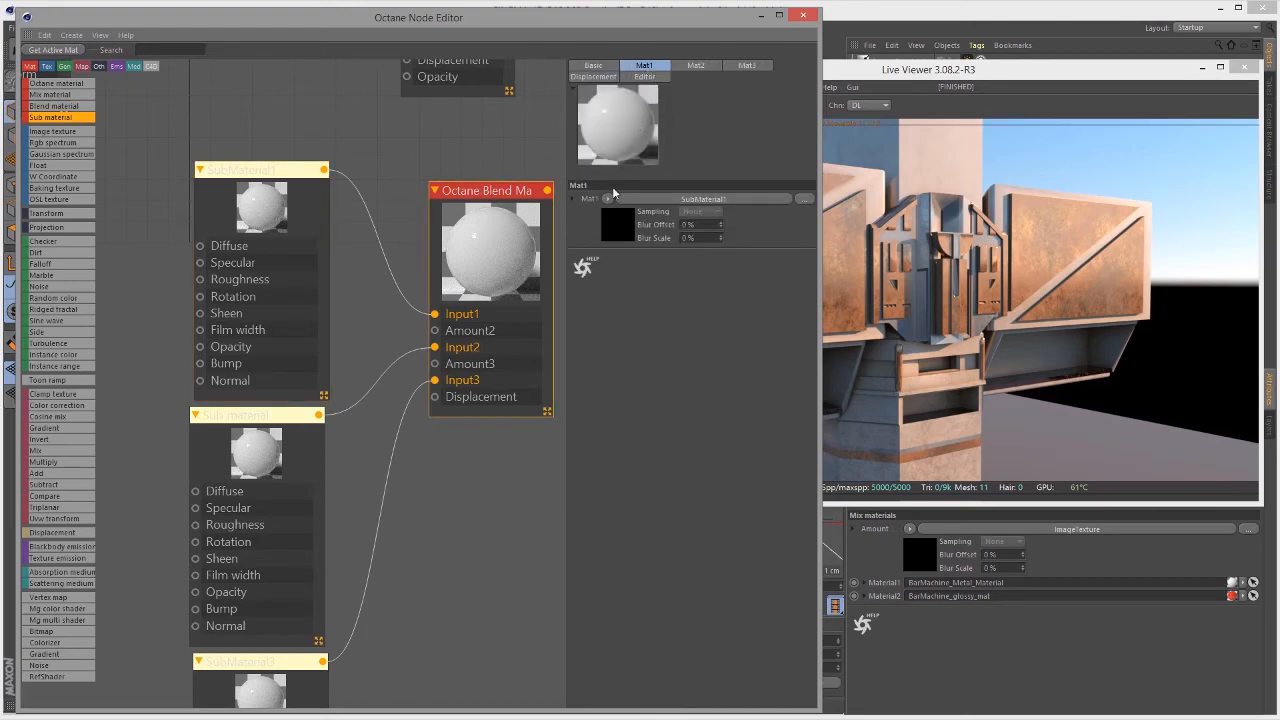
pyautogui.click(616, 224)
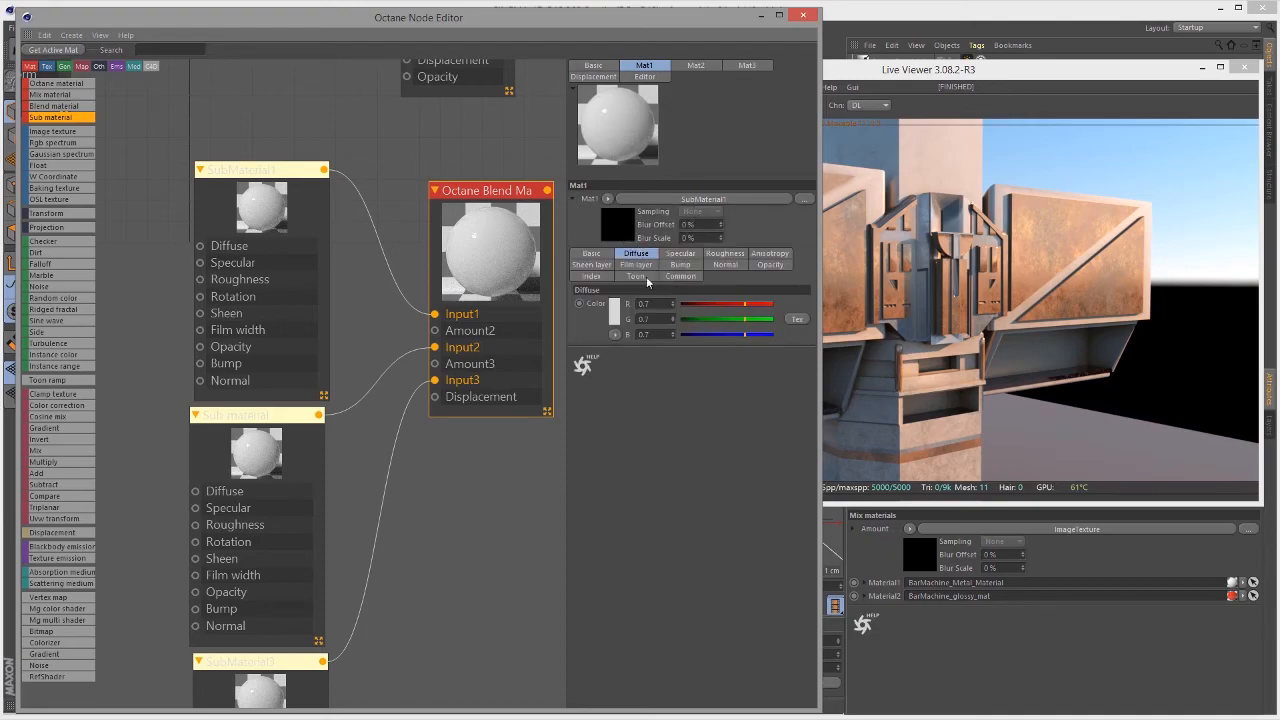
pyautogui.moveTo(658, 268)
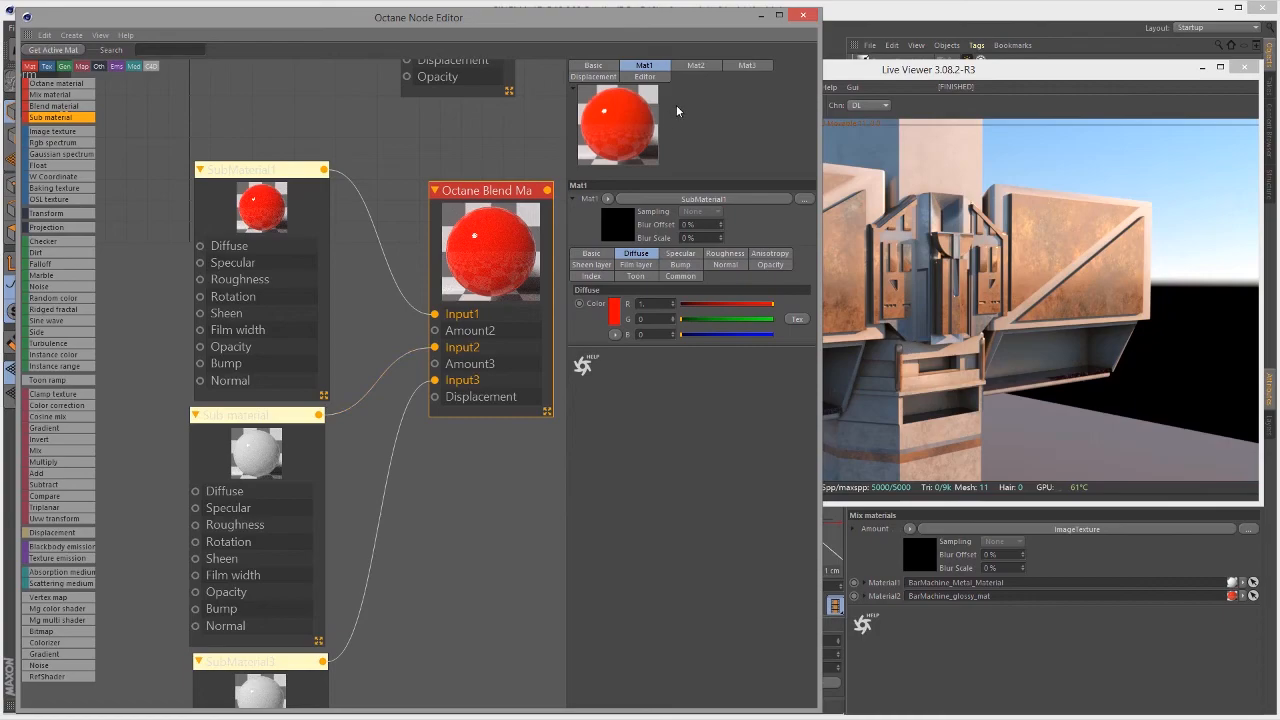
pyautogui.click(696, 64)
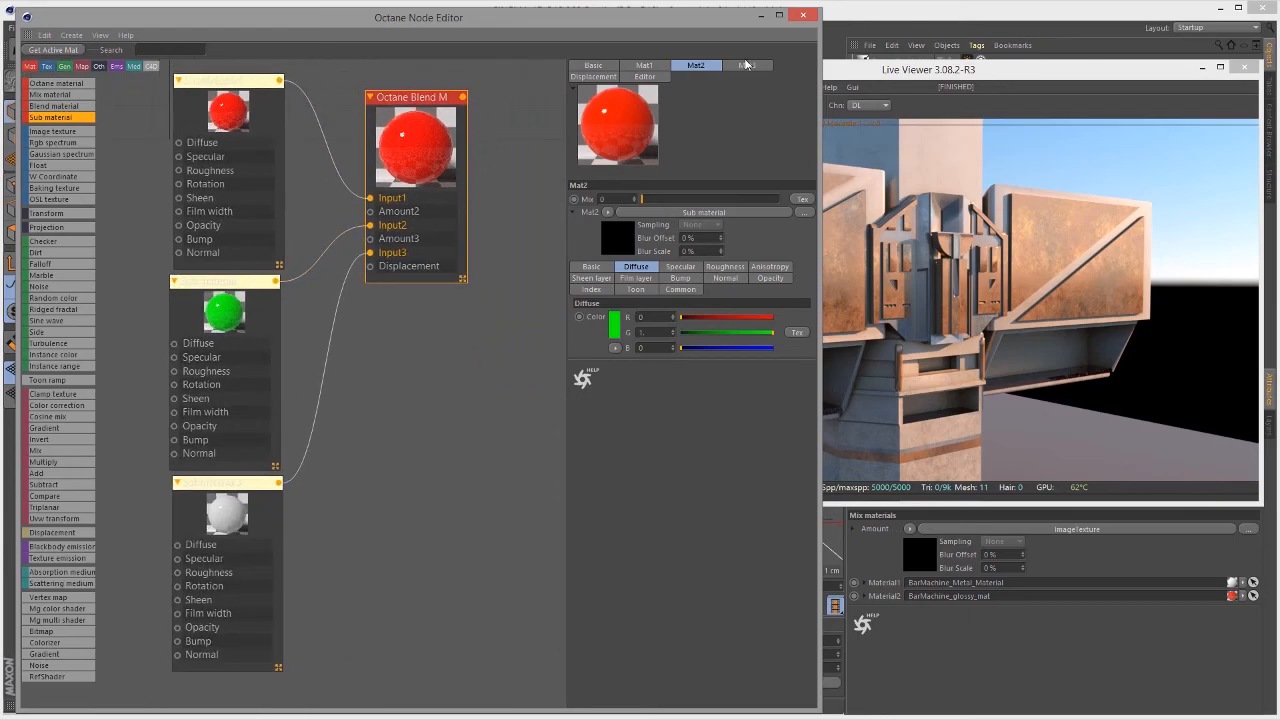
pyautogui.click(748, 64)
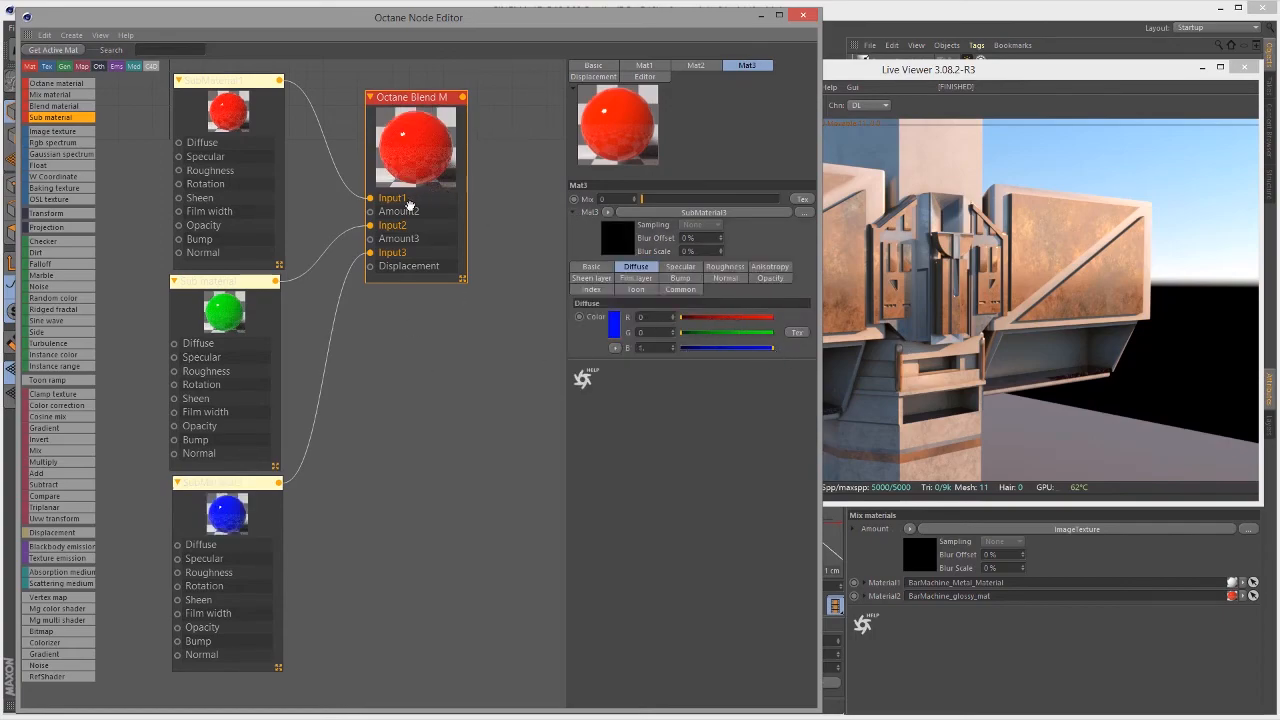
# Step: Raise the Mat2 layer's Amount so the blend preview turns yellow, then view the Mat3 layer
pyautogui.moveTo(416, 96); pyautogui.dragTo(436, 174)
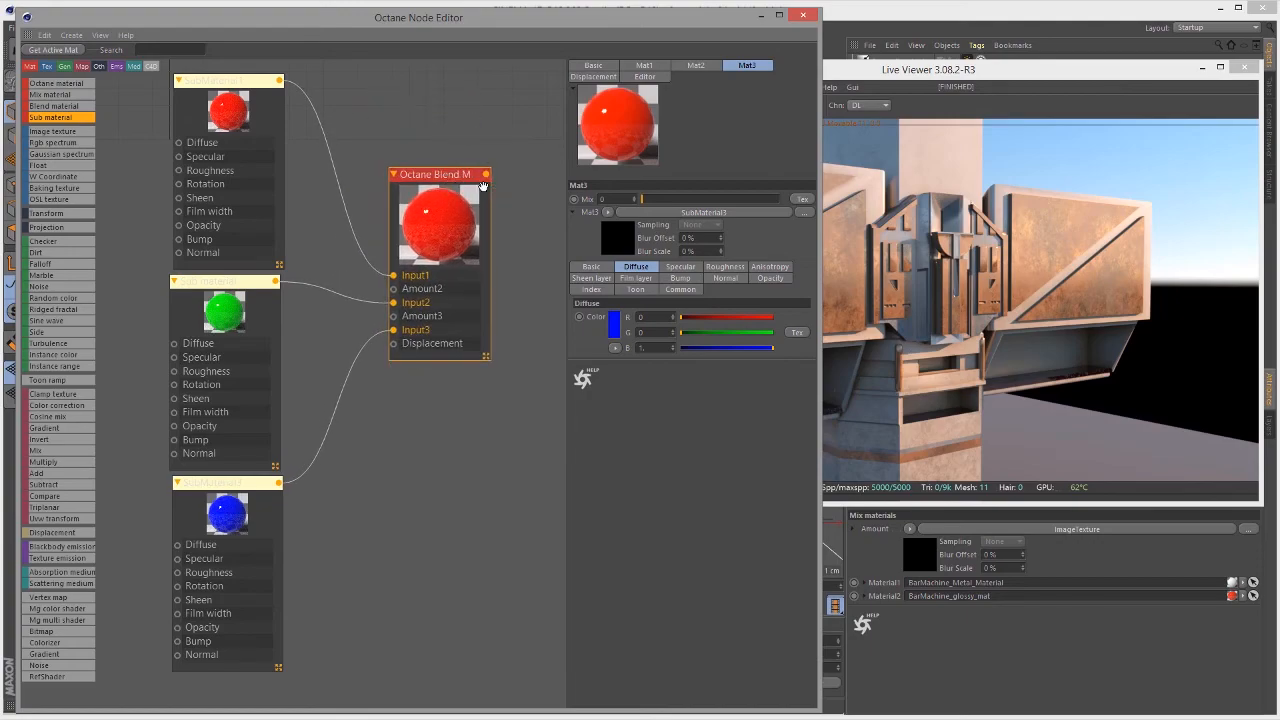
pyautogui.moveTo(424, 200)
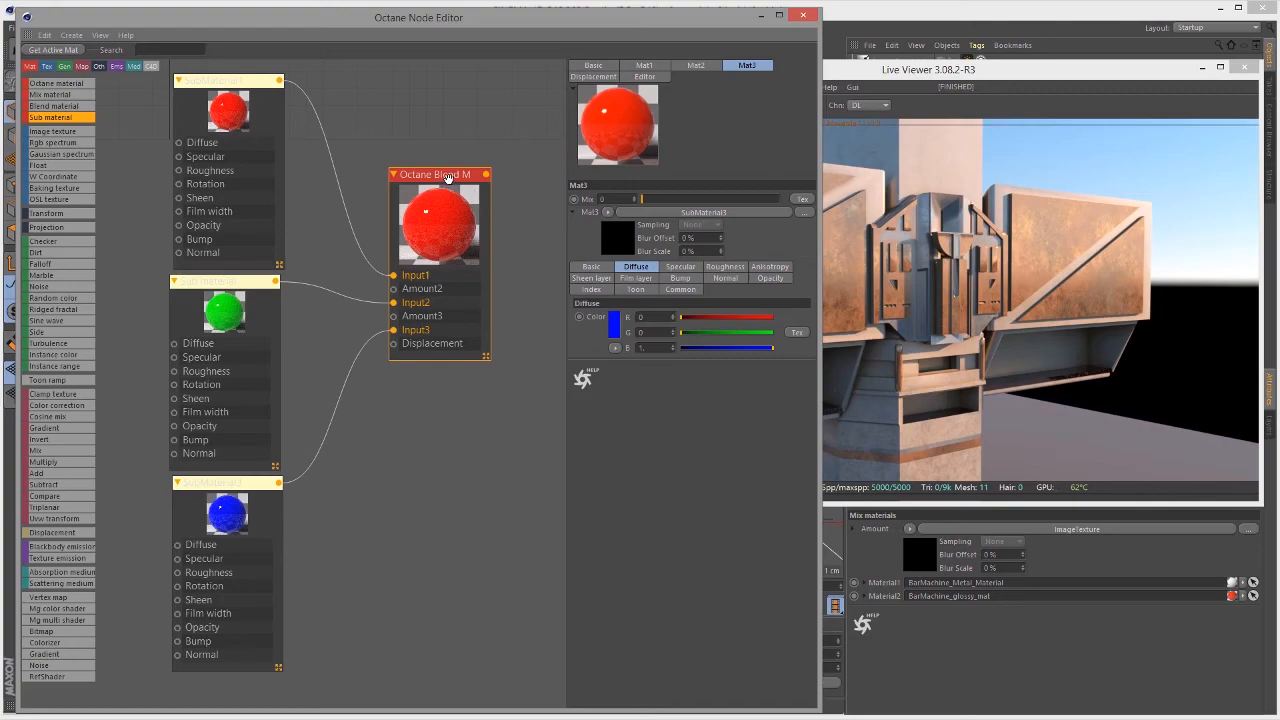
pyautogui.moveTo(428, 220)
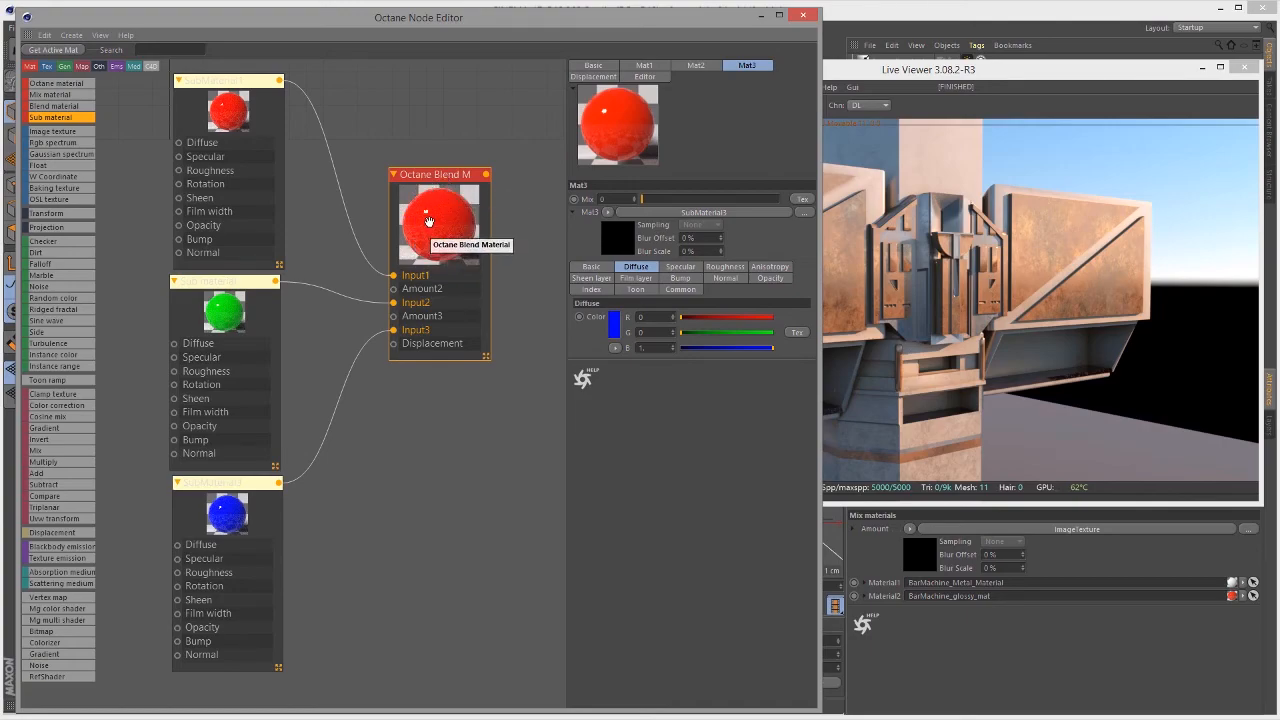
pyautogui.click(644, 64)
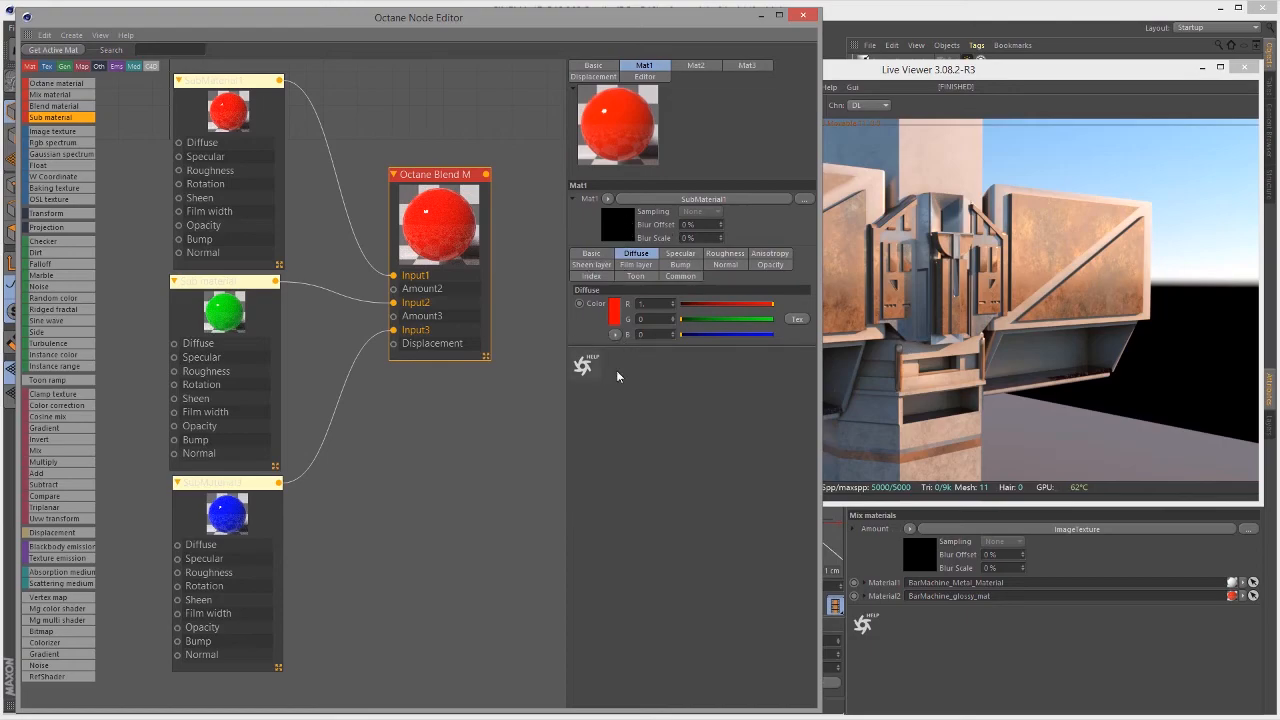
pyautogui.click(696, 64)
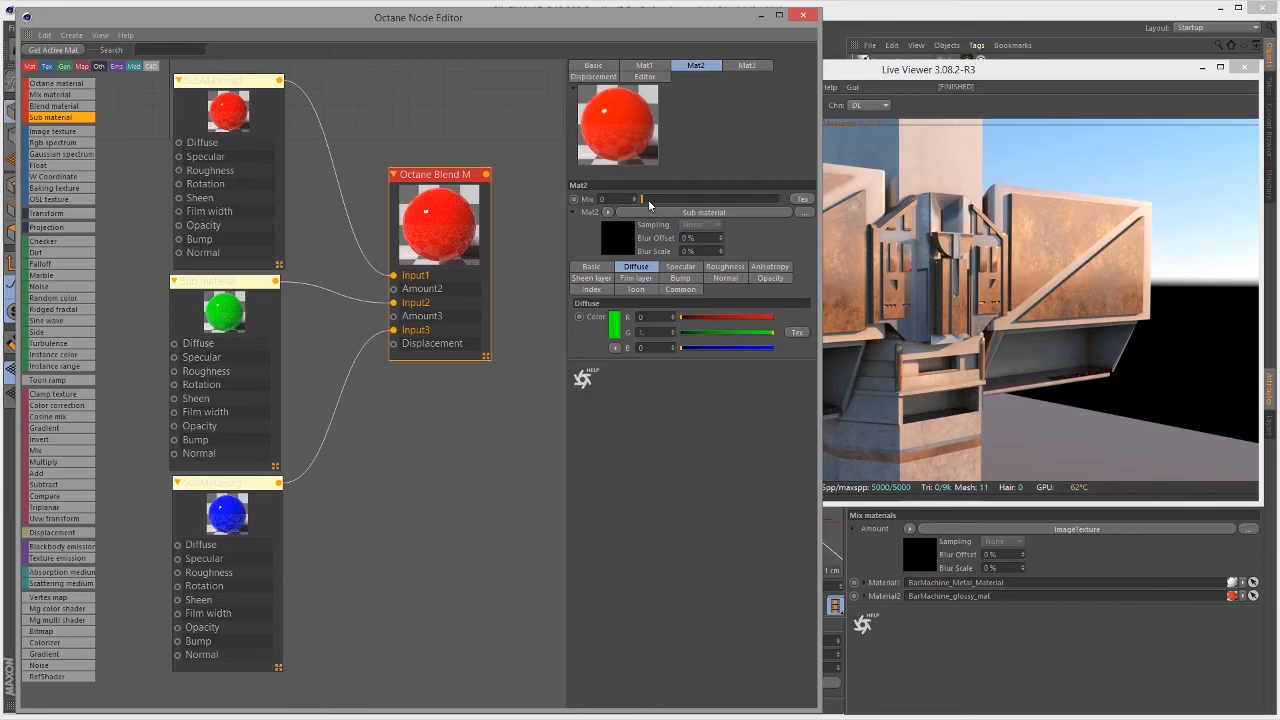
pyautogui.moveTo(616, 200); pyautogui.dragTo(690, 200)
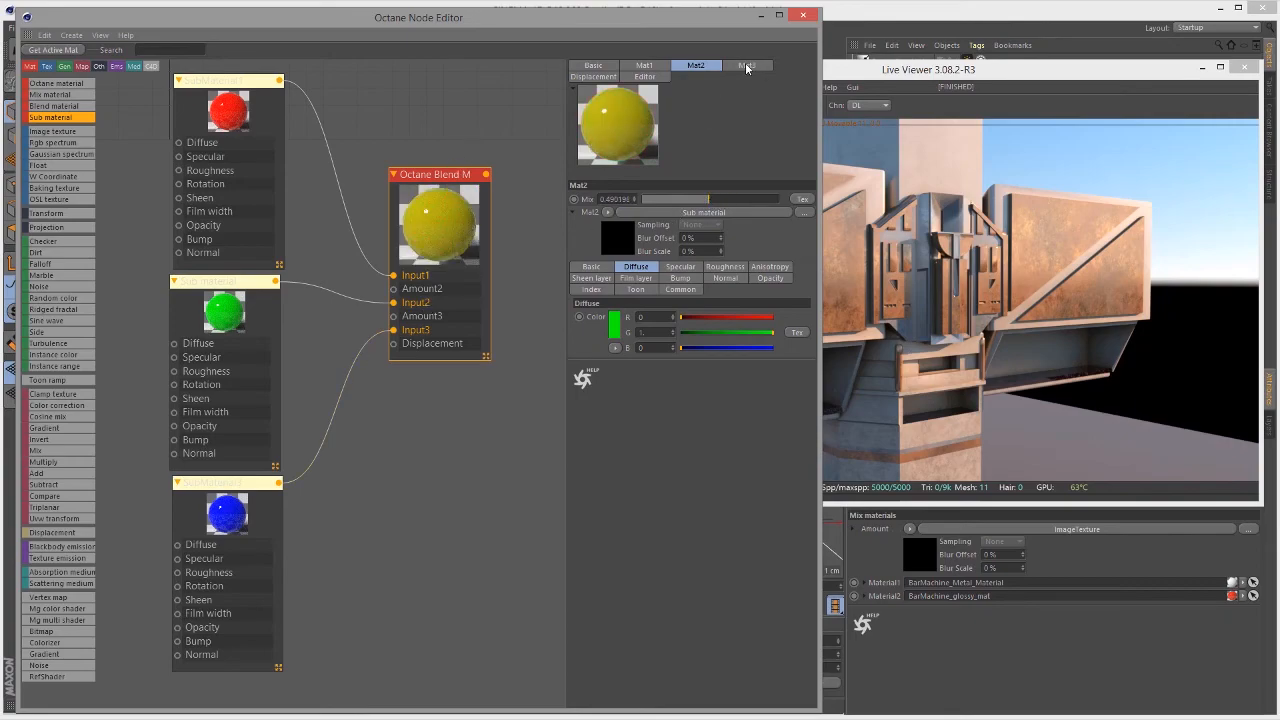
pyautogui.click(748, 64)
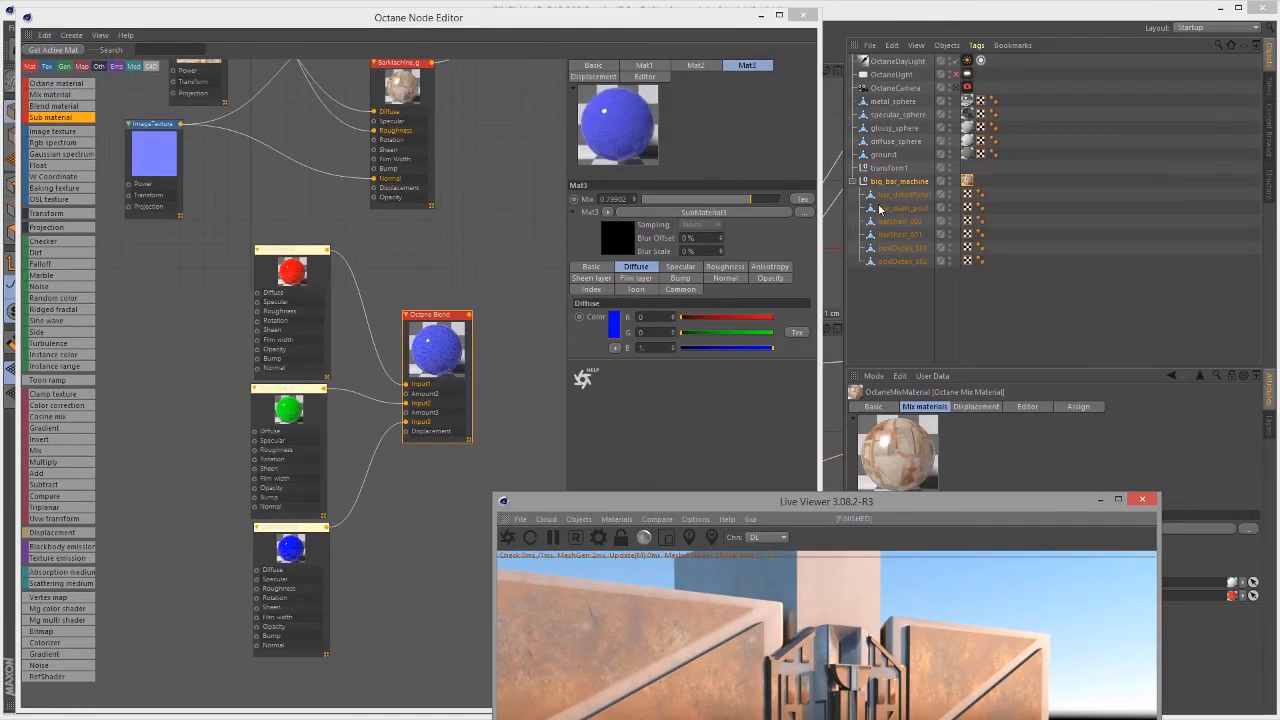
# Step: Raise the Mat3 Amount to full blue and assign the Blend material to the bar machine
pyautogui.click(904, 180)
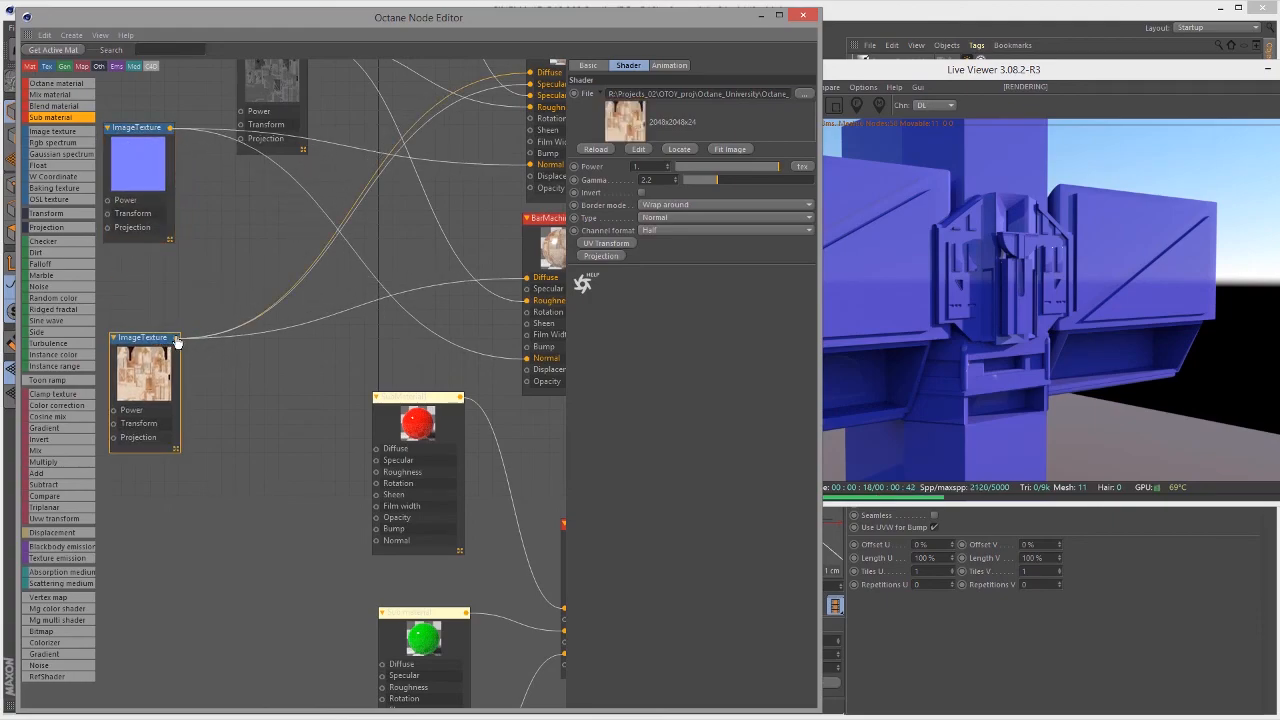
# Step: Connect the bar machine's image textures to the first sub-material's Diffuse, Roughness and Normal inputs
pyautogui.moveTo(172, 336); pyautogui.dragTo(378, 448)
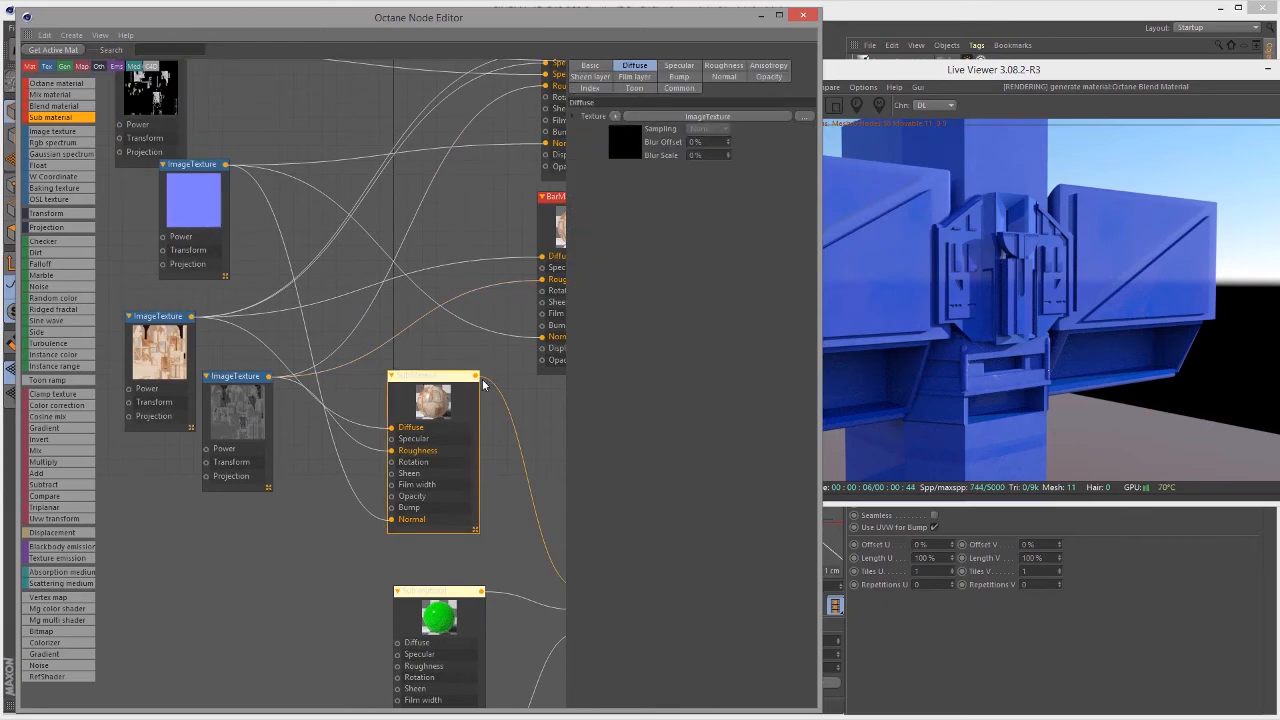
pyautogui.click(588, 88)
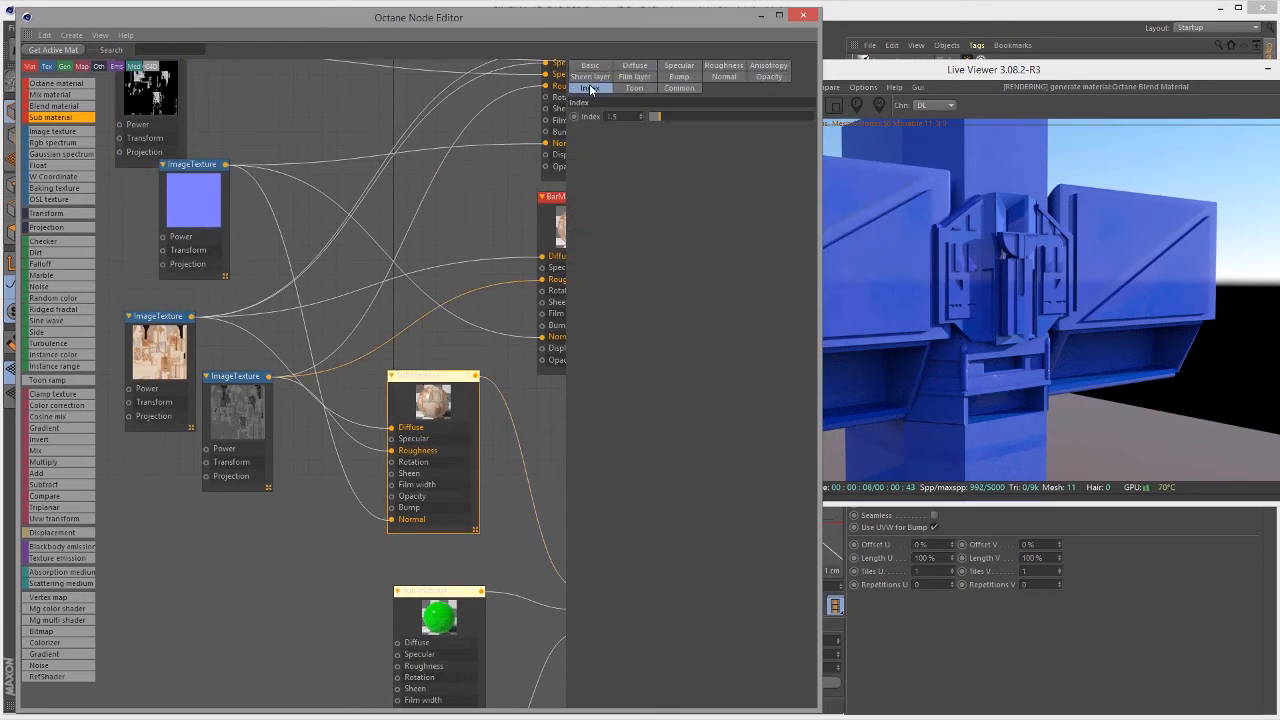
pyautogui.moveTo(656, 116); pyautogui.dragTo(670, 116)
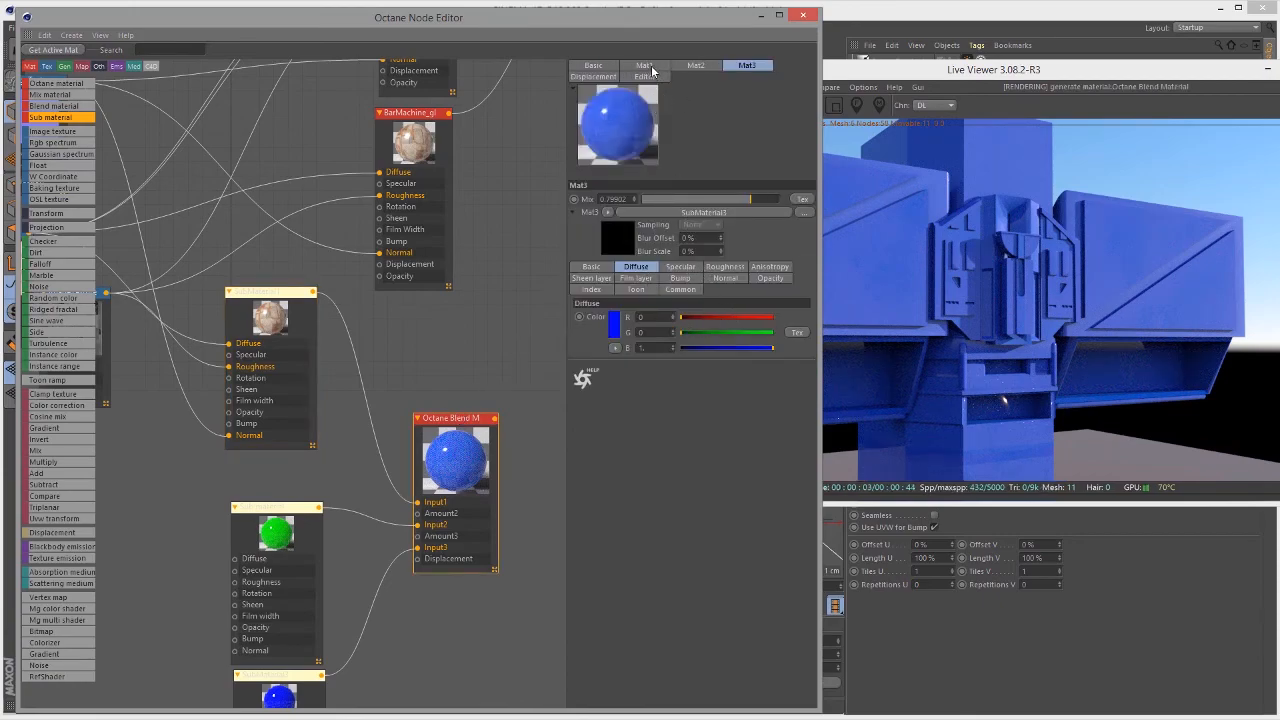
# Step: Review the Mat1–Mat3 layers and show the bar-machine sub-material's Basic settings with Glossy type
pyautogui.click(658, 64)
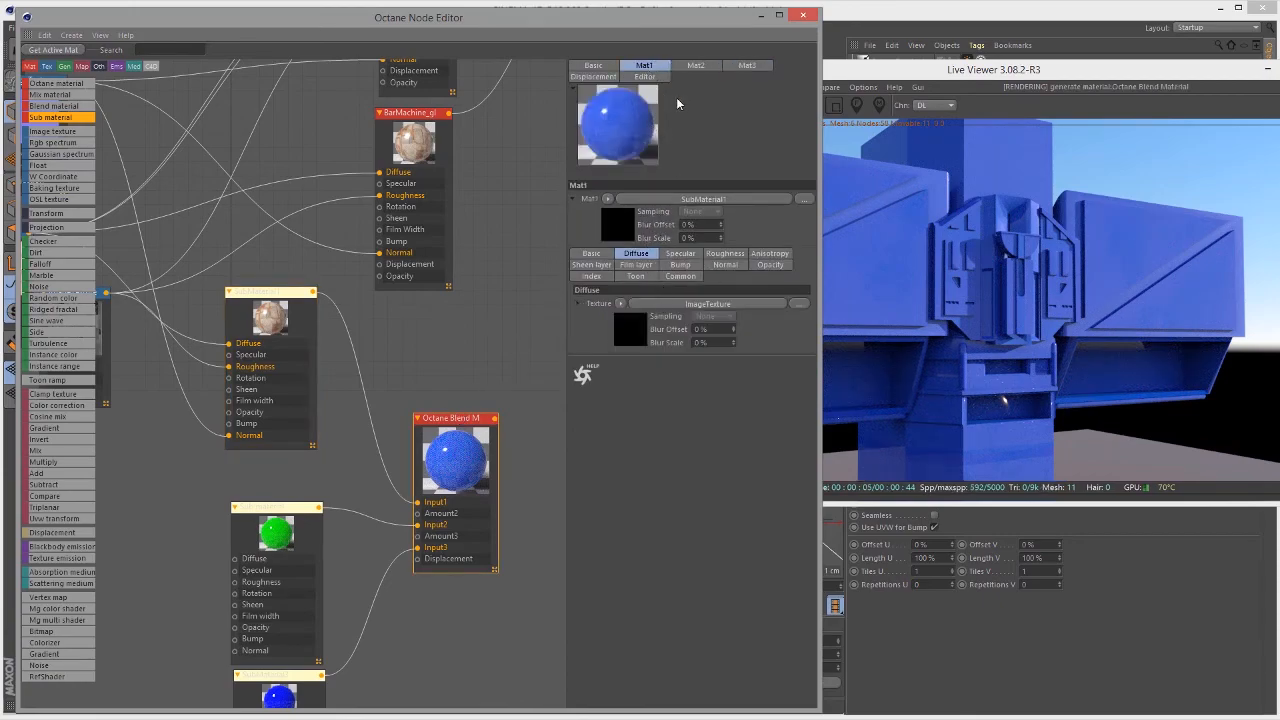
pyautogui.click(696, 64)
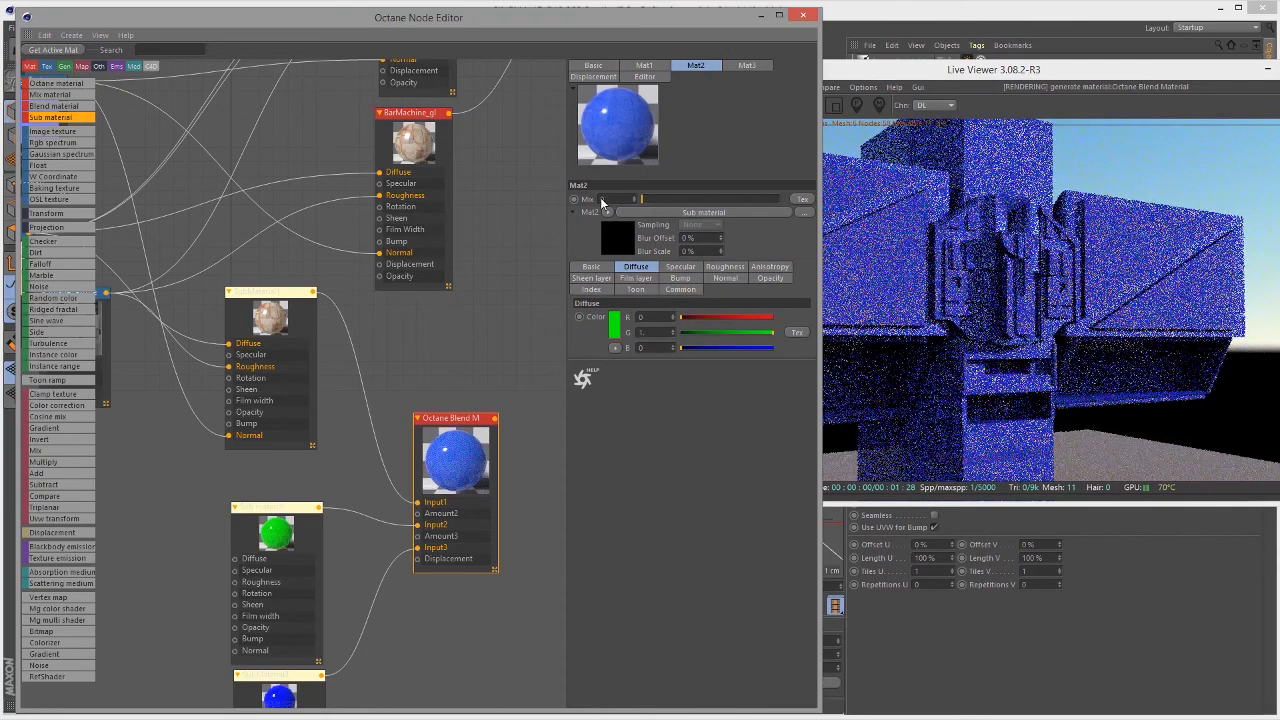
pyautogui.click(748, 64)
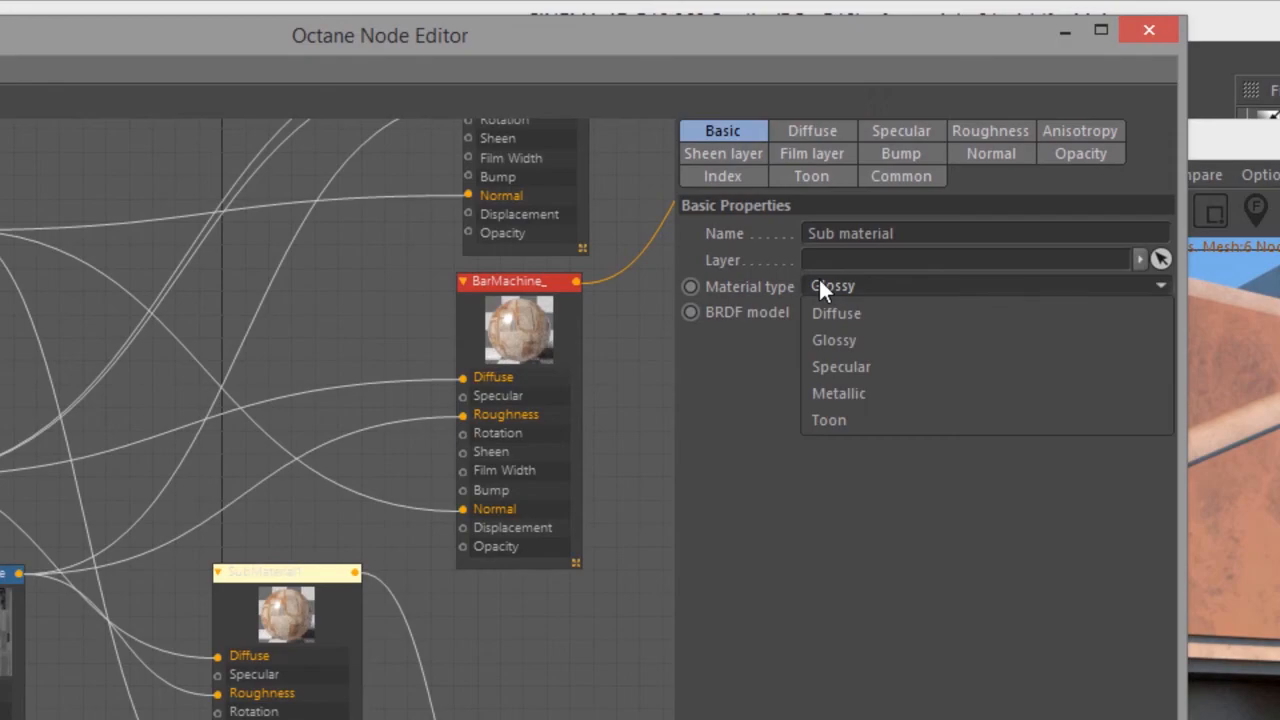
# Step: Set sub-material types to Glossy and Diffuse and connect the dirt textures so the bar machine renders rusty brown
pyautogui.click(838, 392)
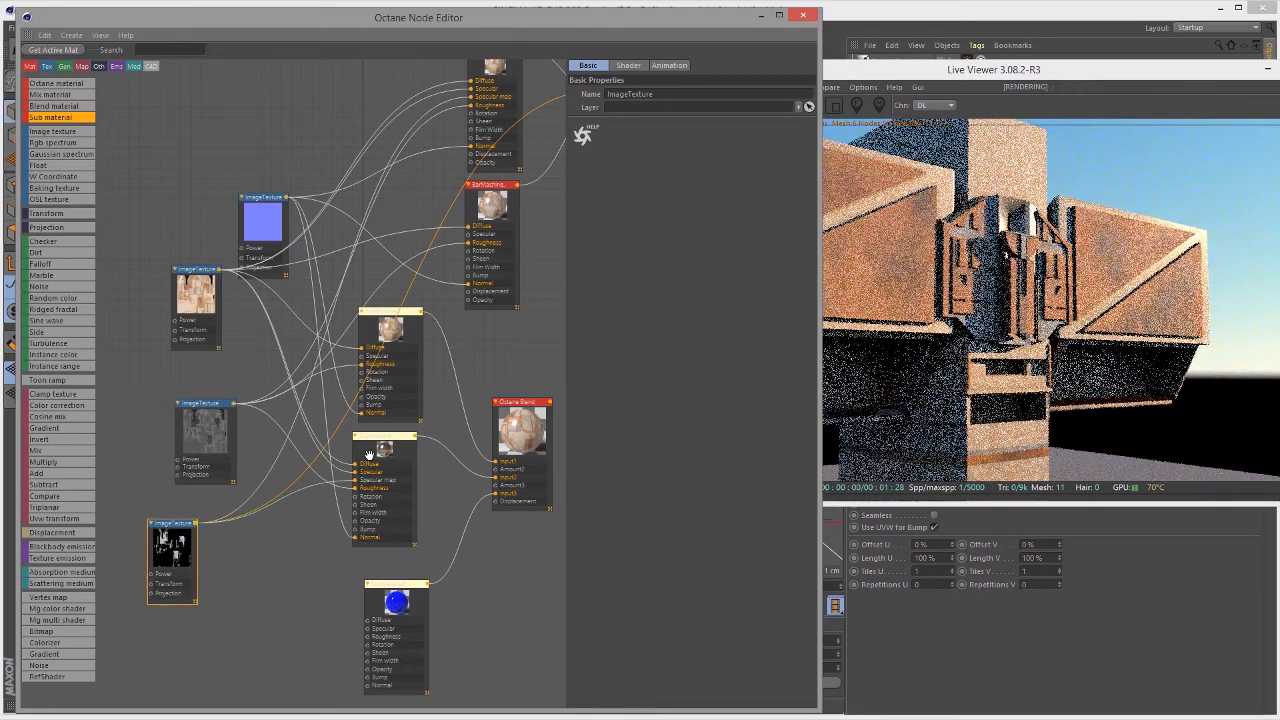
pyautogui.click(384, 436)
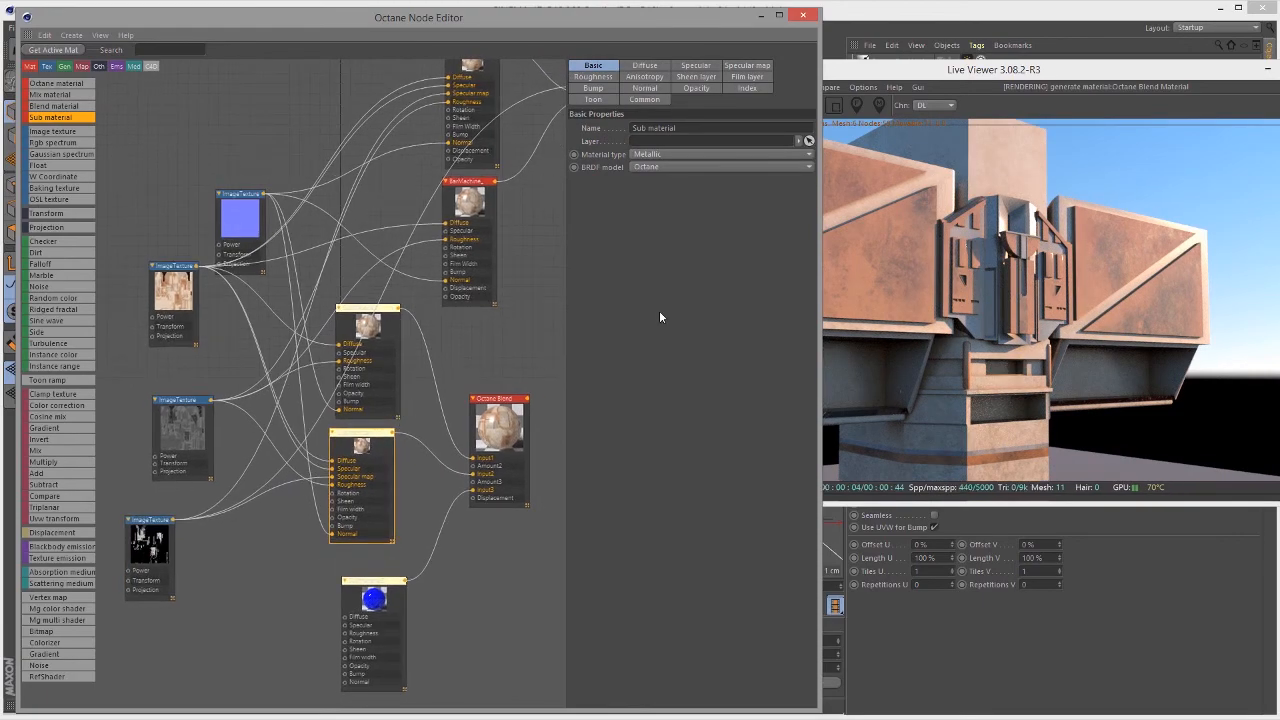
pyautogui.moveTo(418, 18); pyautogui.dragTo(232, 20)
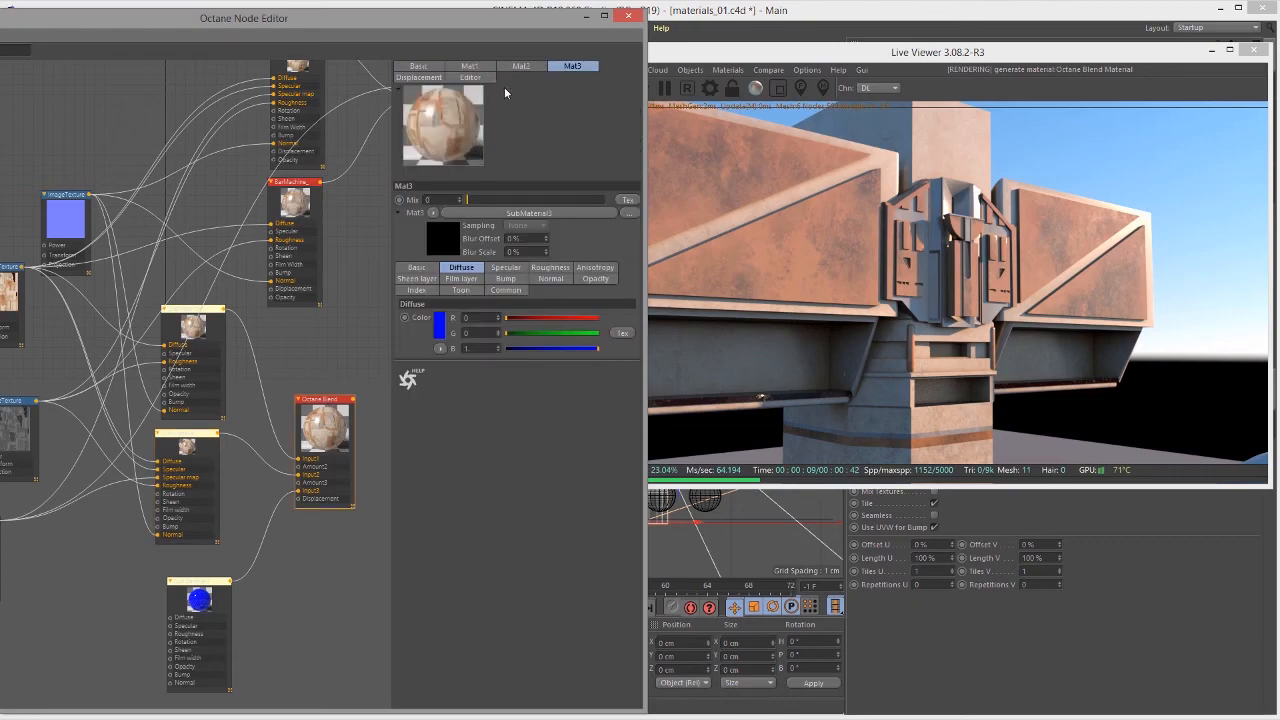
# Step: Make a sub-material Metallic and show its Metallic reflection mode and Metallic IOR in the Index channel
pyautogui.click(520, 66)
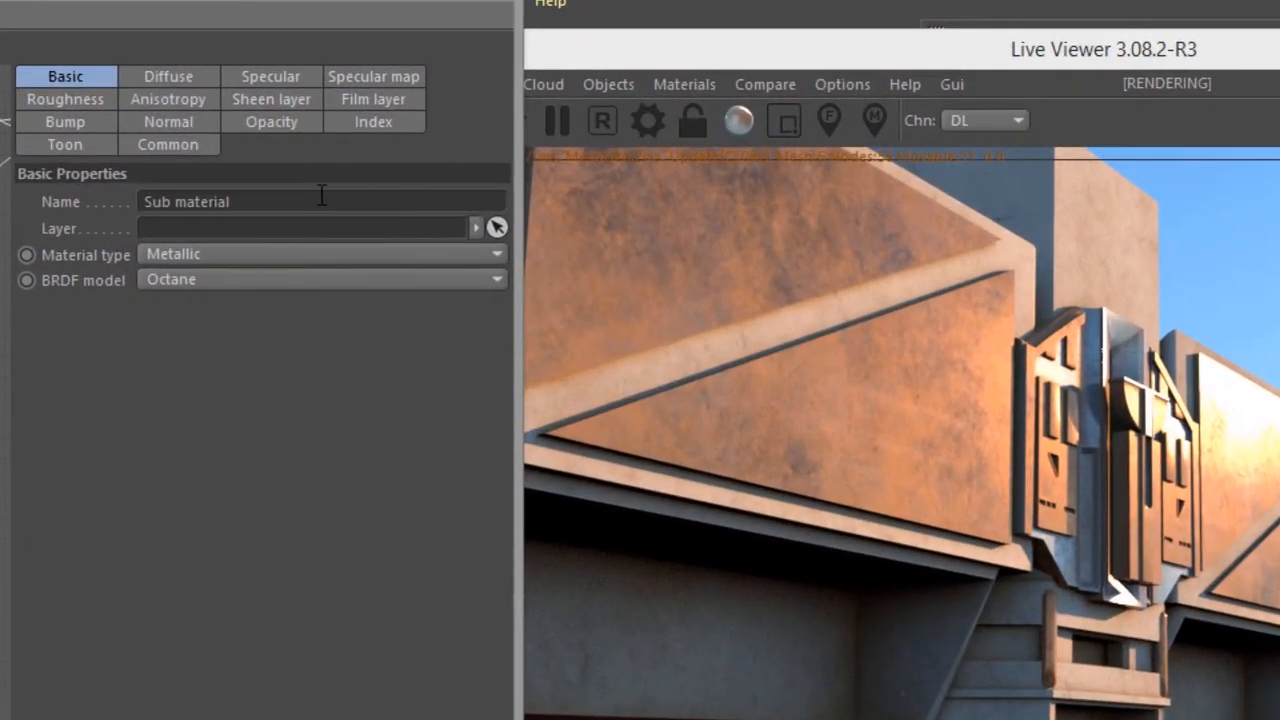
pyautogui.click(372, 122)
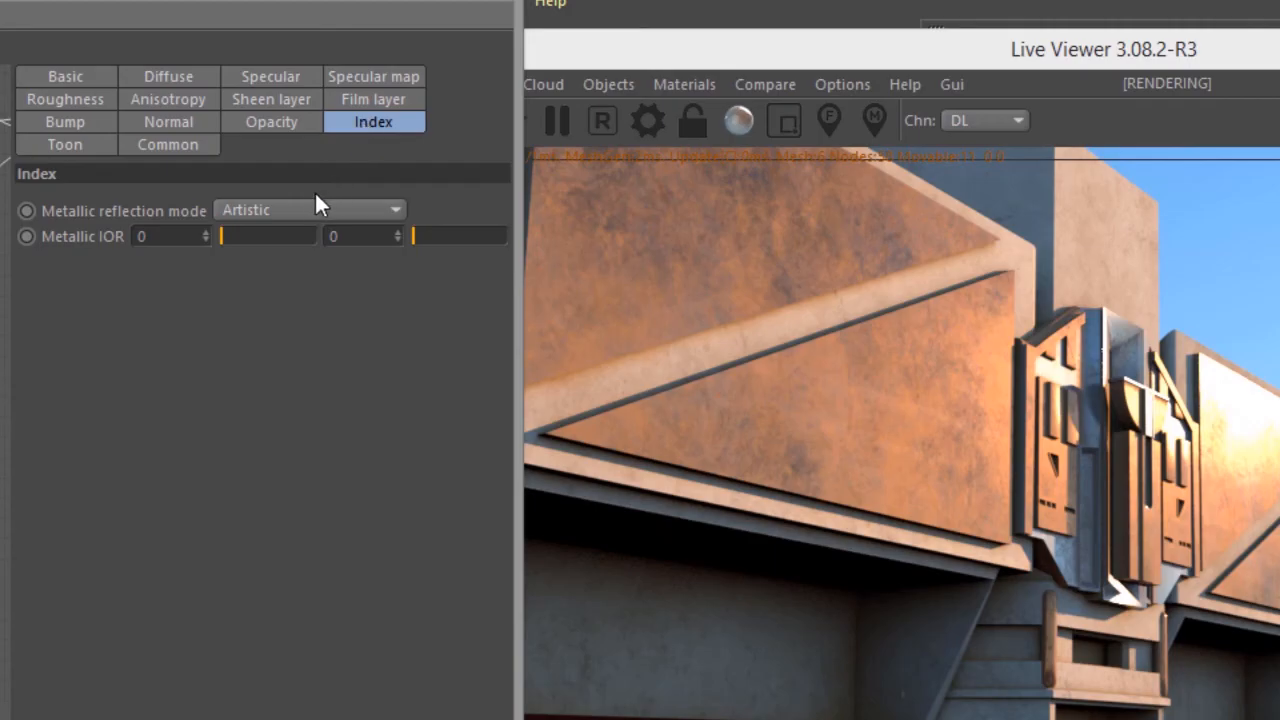
pyautogui.click(310, 210)
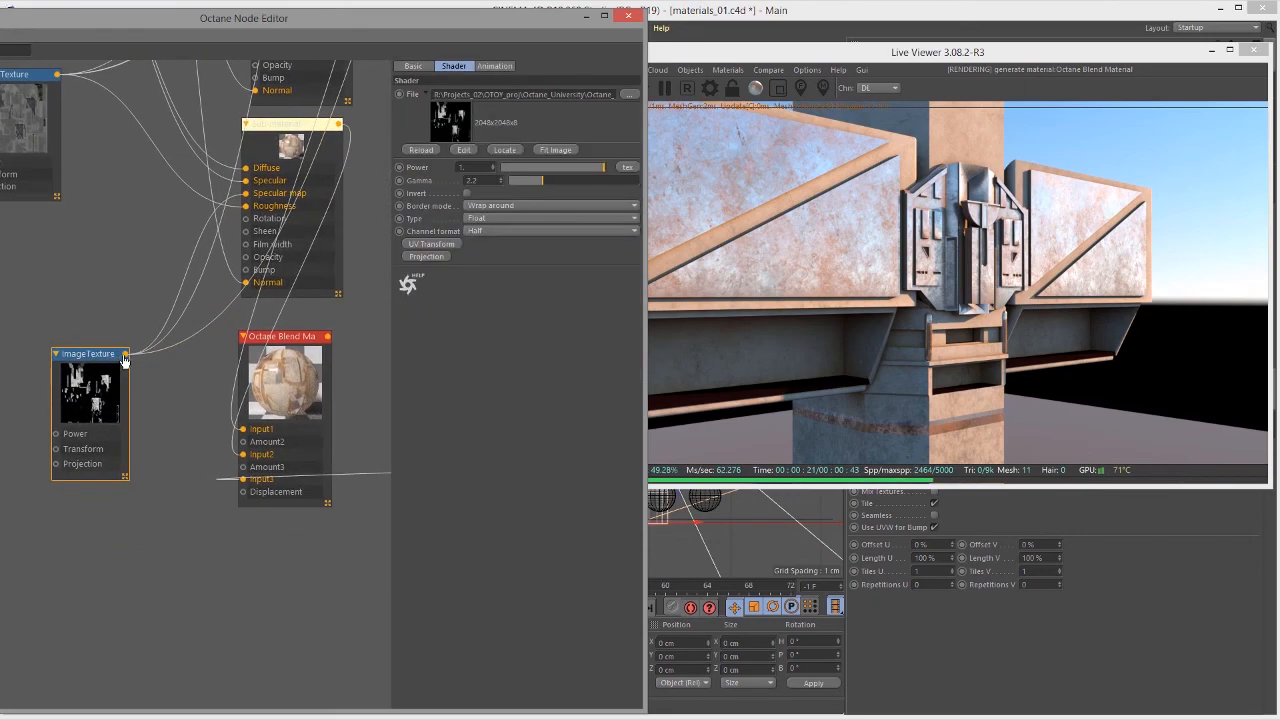
# Step: Connect the grunge image texture to the Blend material's Amount input so rust patches break up the metal
pyautogui.moveTo(124, 352); pyautogui.dragTo(242, 454)
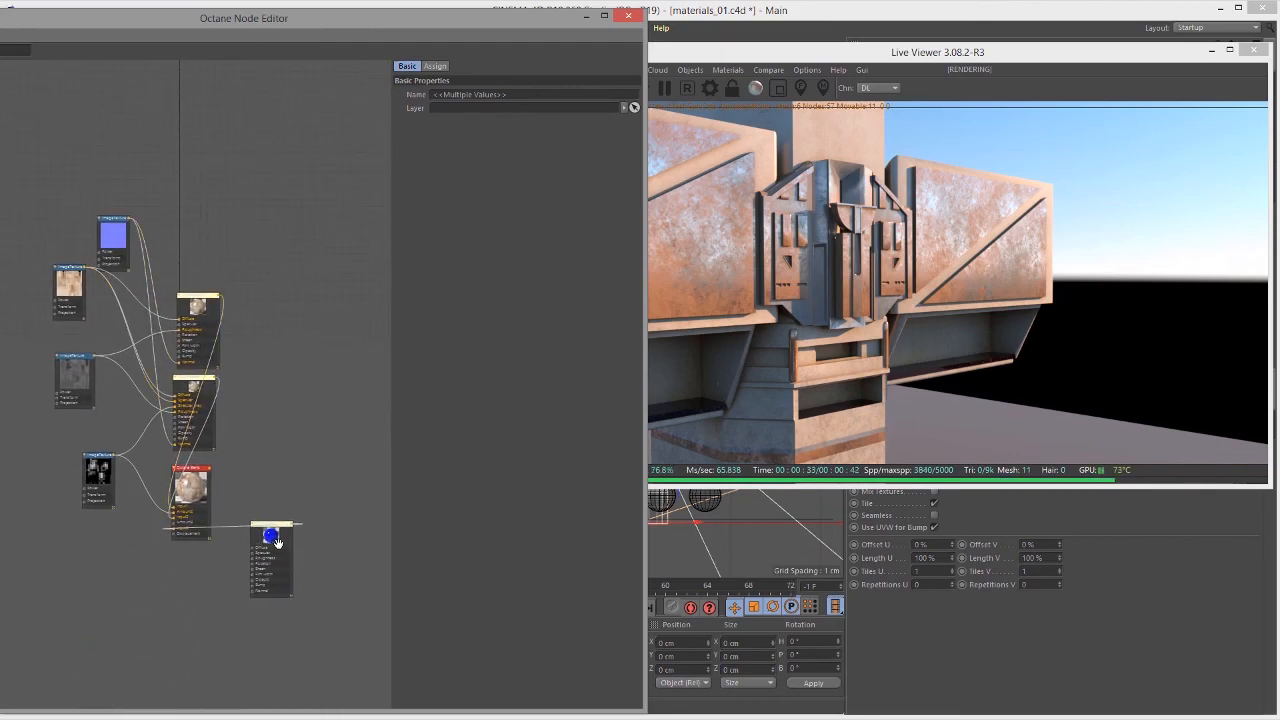
# Step: Tidy the node graph by moving a node, then inspect a sub-material node's settings
pyautogui.moveTo(190, 486); pyautogui.dragTo(344, 350)
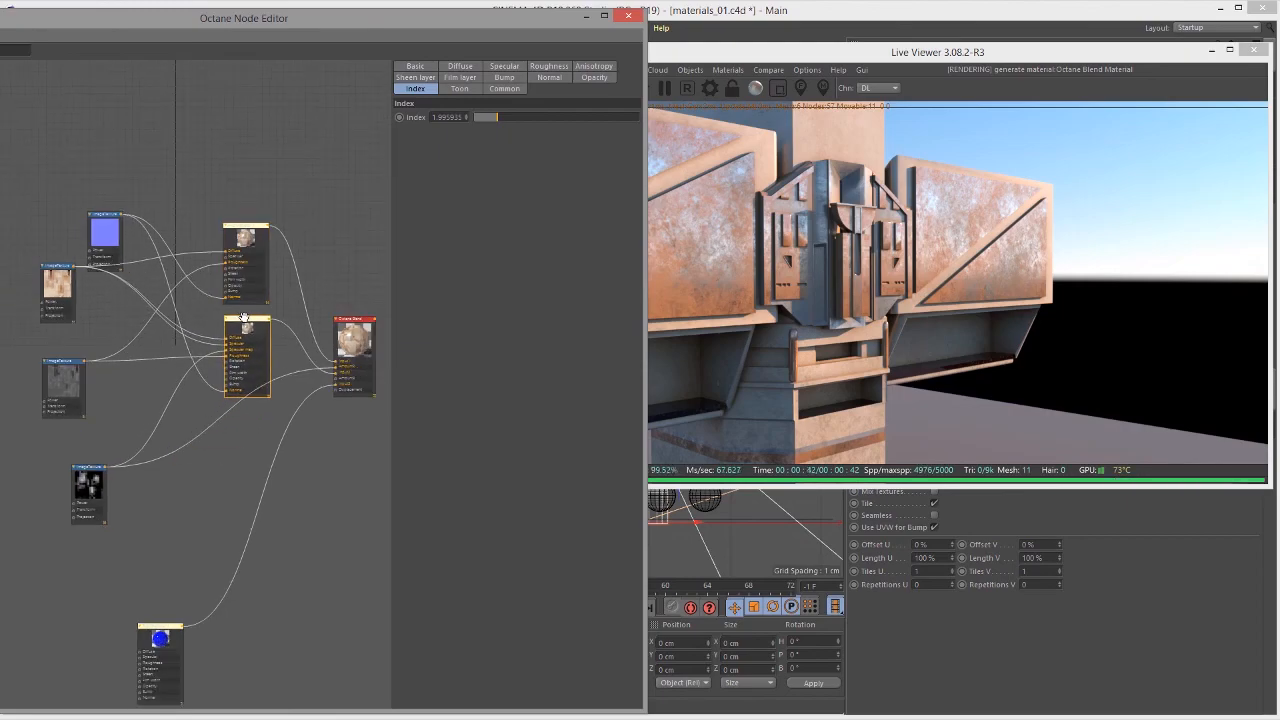
pyautogui.click(248, 250)
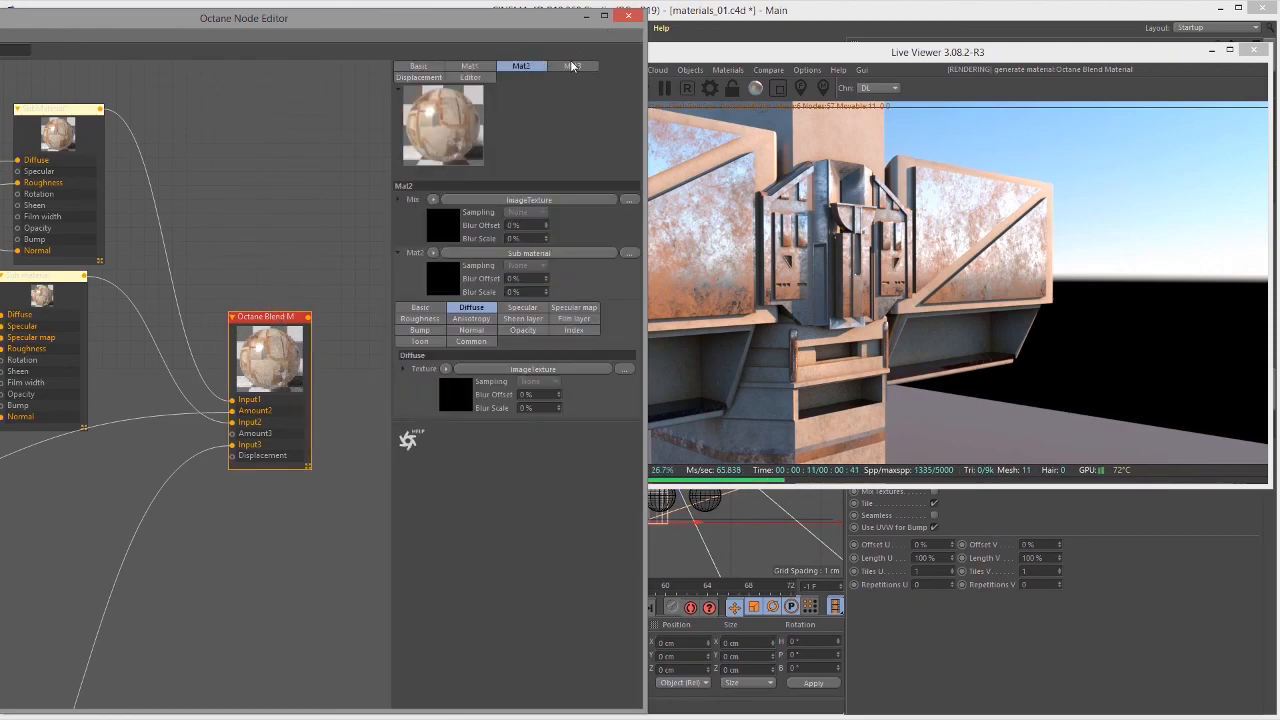
# Step: Change the blend's second sub-material type from Glossy to Diffuse and view its colour settings
pyautogui.click(572, 66)
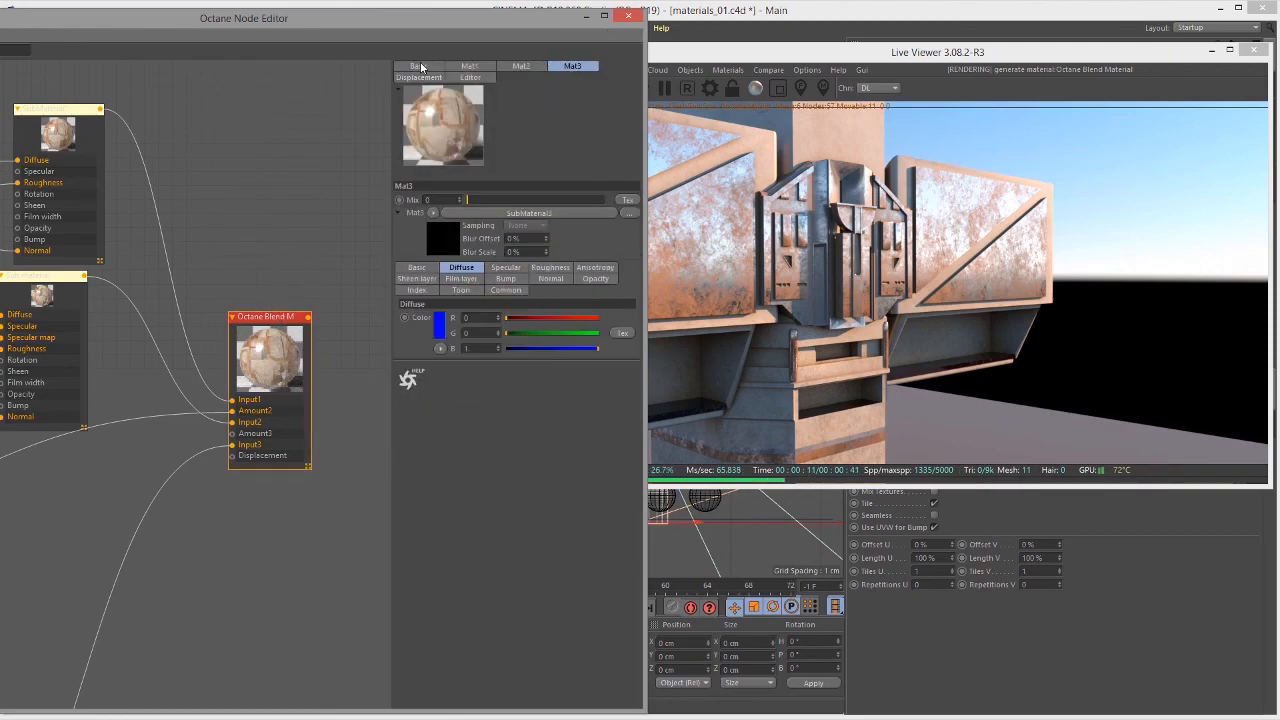
pyautogui.click(416, 268)
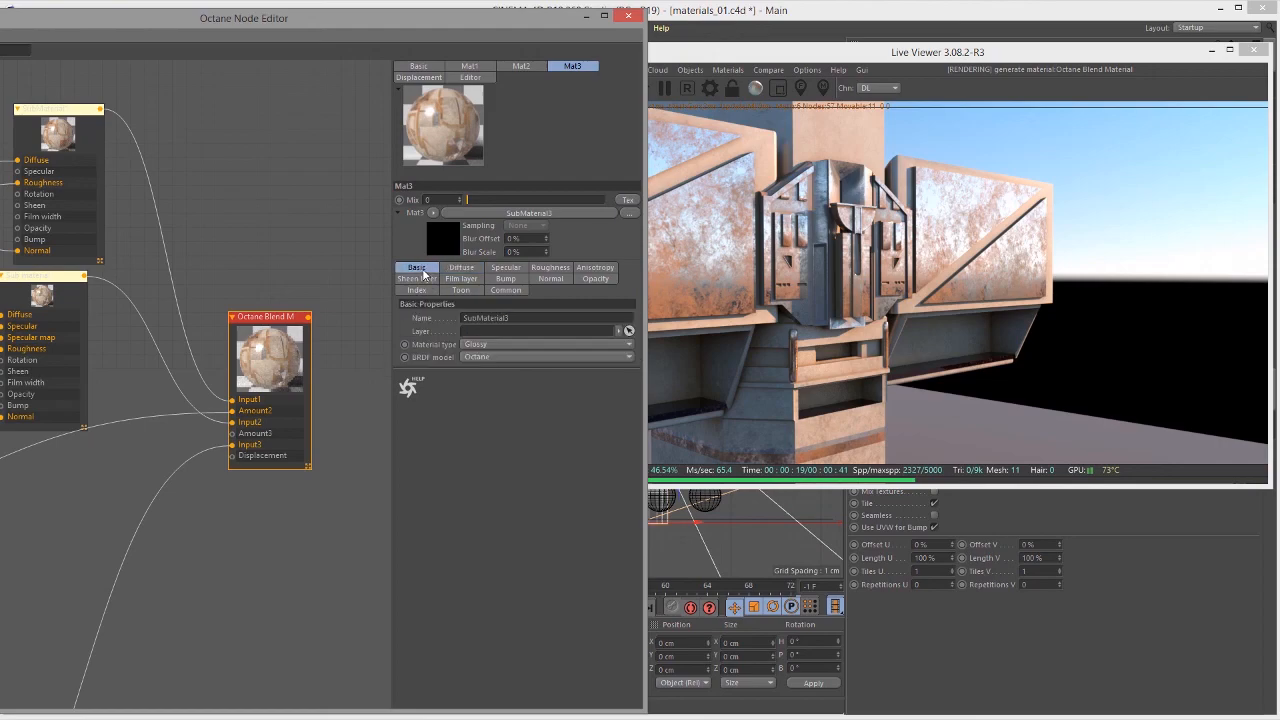
pyautogui.click(544, 344)
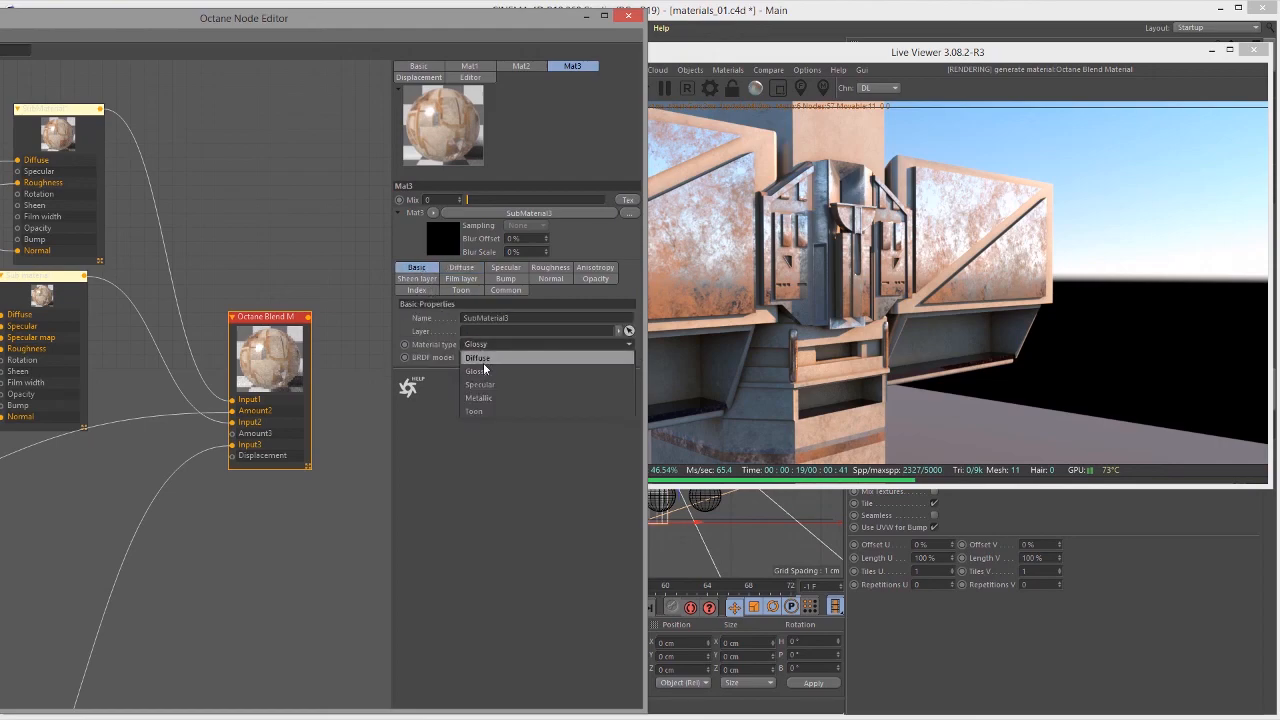
pyautogui.click(478, 358)
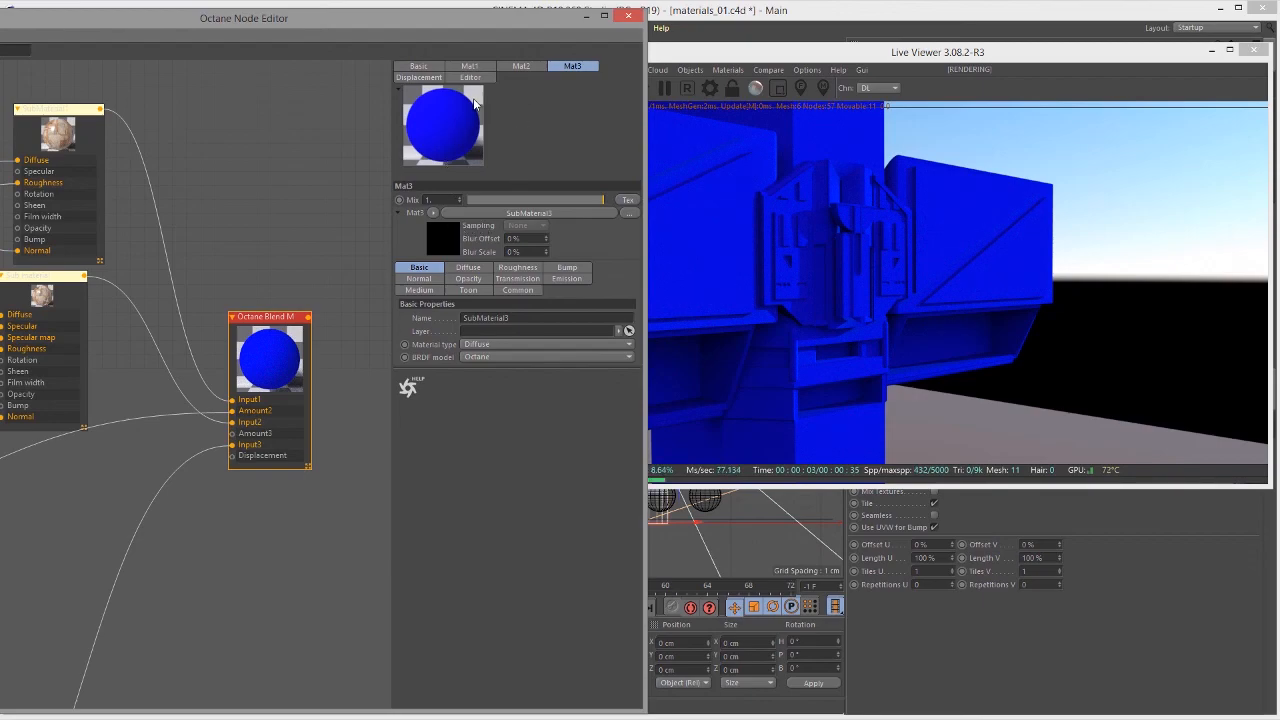
pyautogui.click(468, 268)
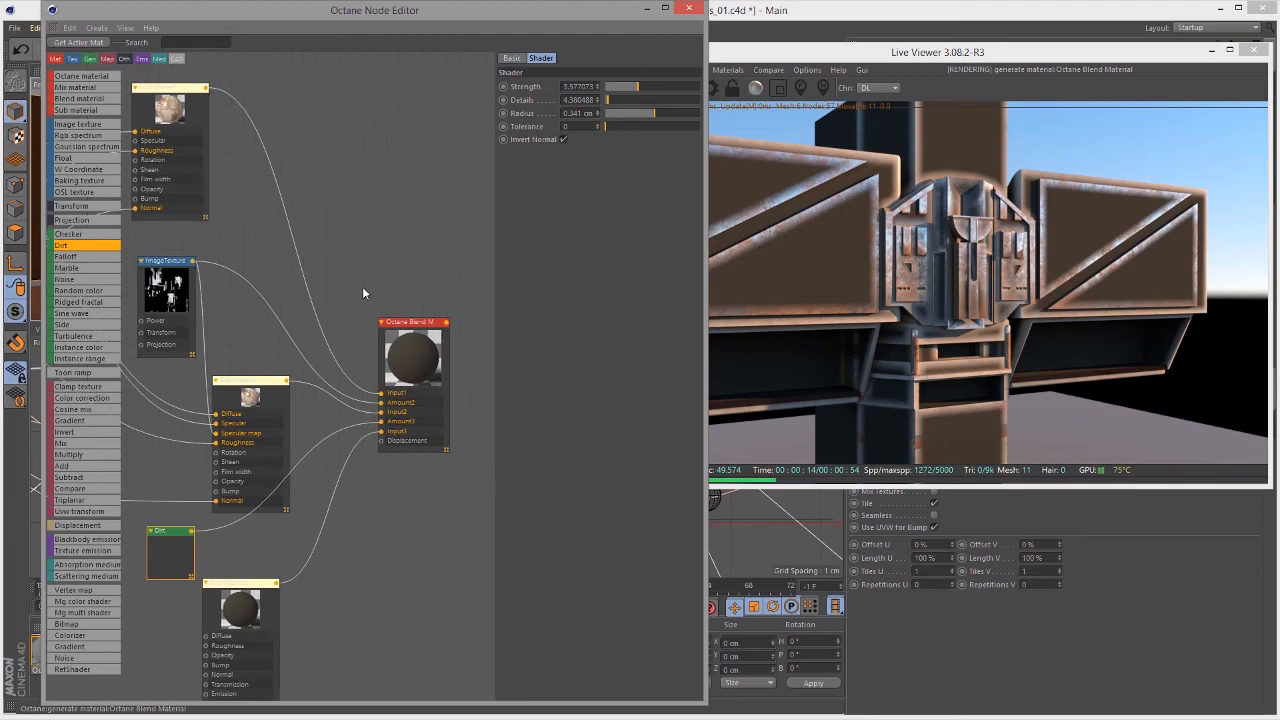
pyautogui.moveTo(368, 296)
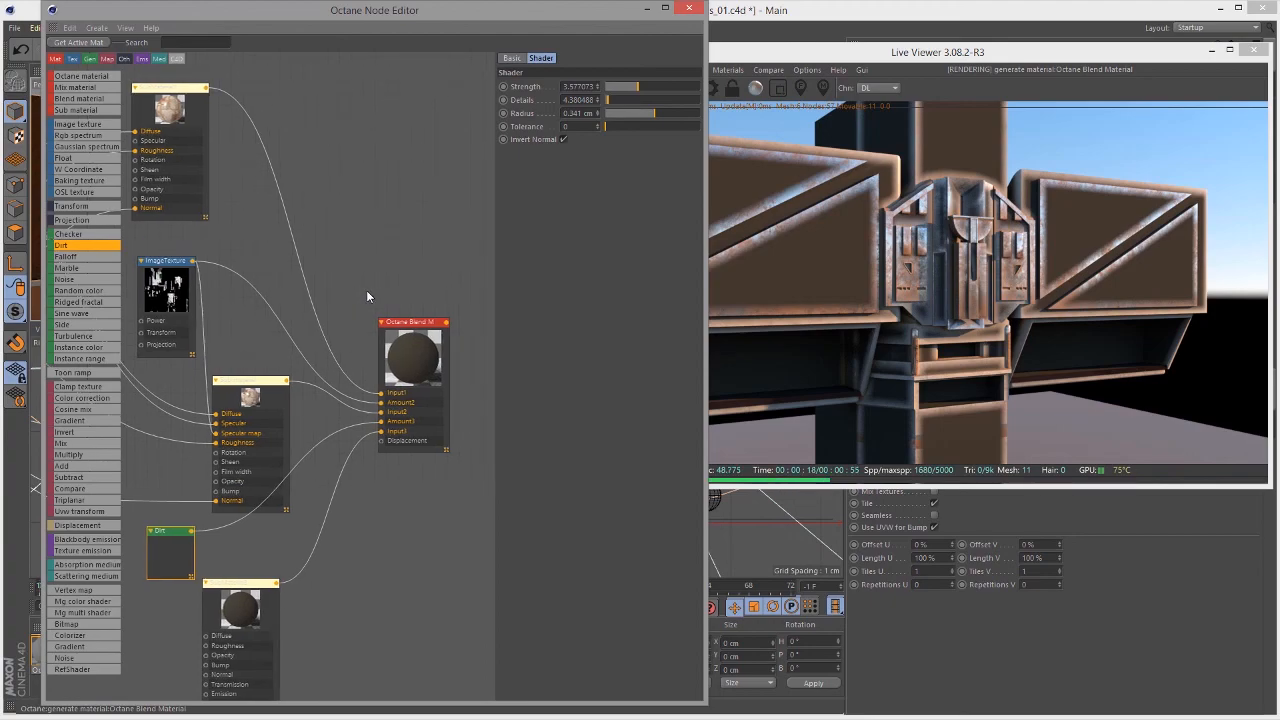
pyautogui.moveTo(328, 474)
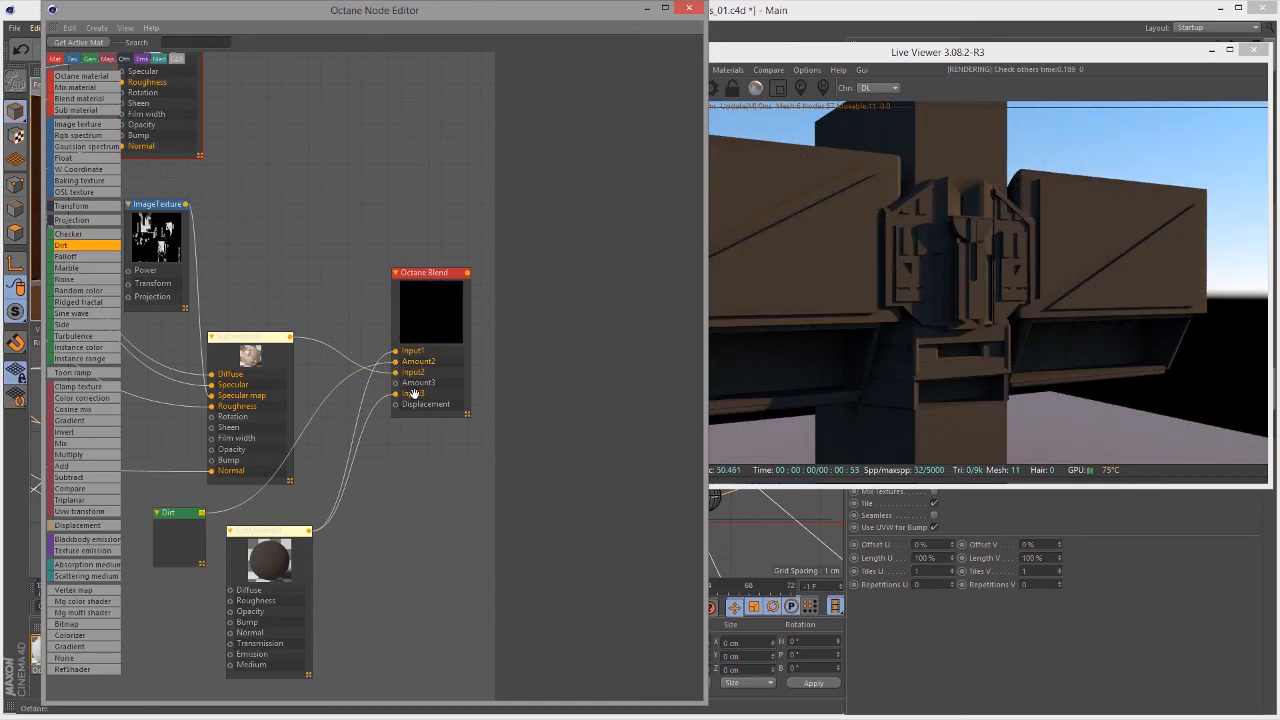
# Step: Reposition a sub-material node and rewire both sub-materials into the Octane Blend node's inputs
pyautogui.moveTo(250, 336); pyautogui.dragTo(236, 356)
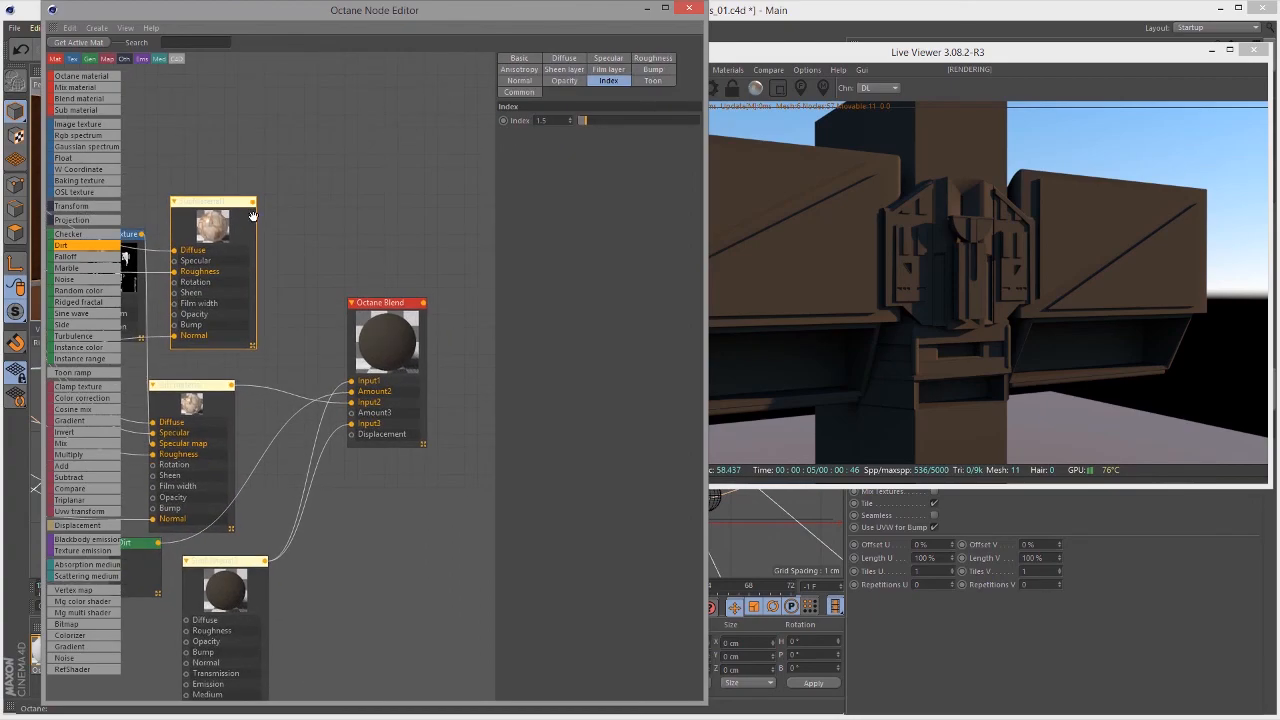
pyautogui.moveTo(252, 204); pyautogui.dragTo(340, 400)
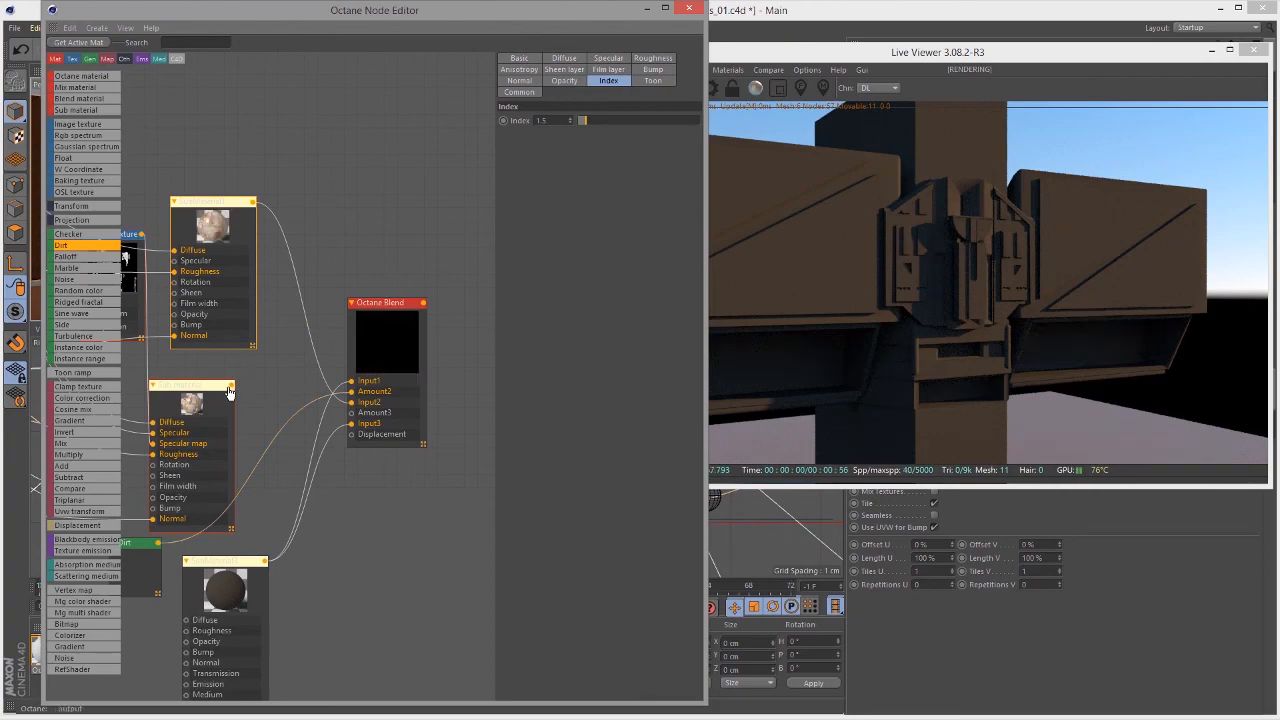
pyautogui.moveTo(230, 390); pyautogui.dragTo(352, 432)
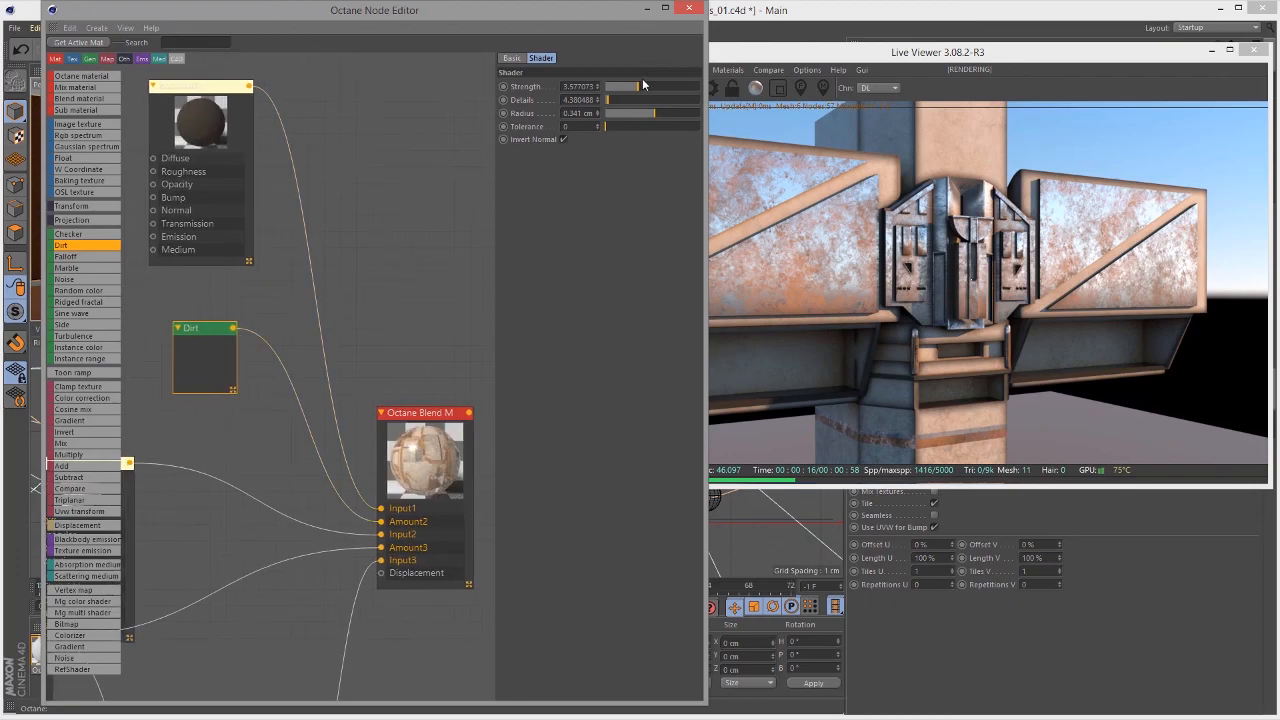
# Step: Raise the Dirt node's Strength and adjust its Radius so grime spreads across the bar machine
pyautogui.moveTo(610, 88); pyautogui.dragTo(628, 88)
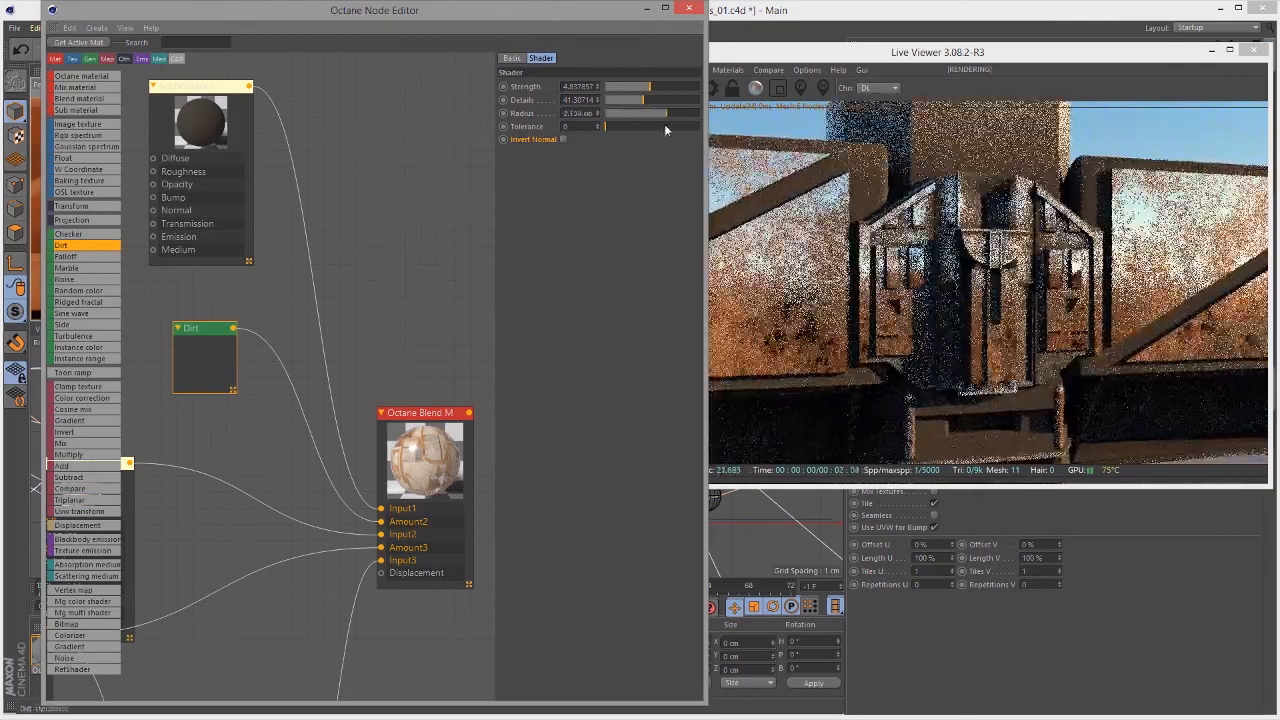
pyautogui.moveTo(640, 112); pyautogui.dragTo(604, 112)
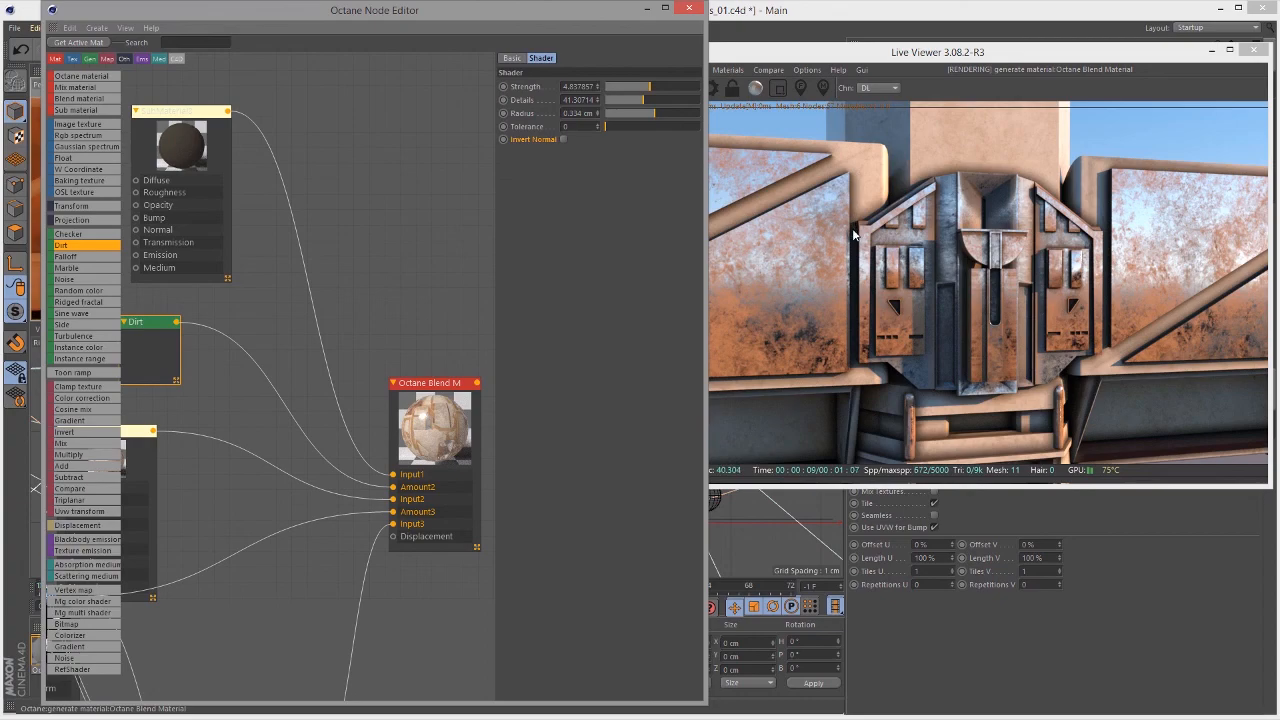
pyautogui.moveTo(752, 168)
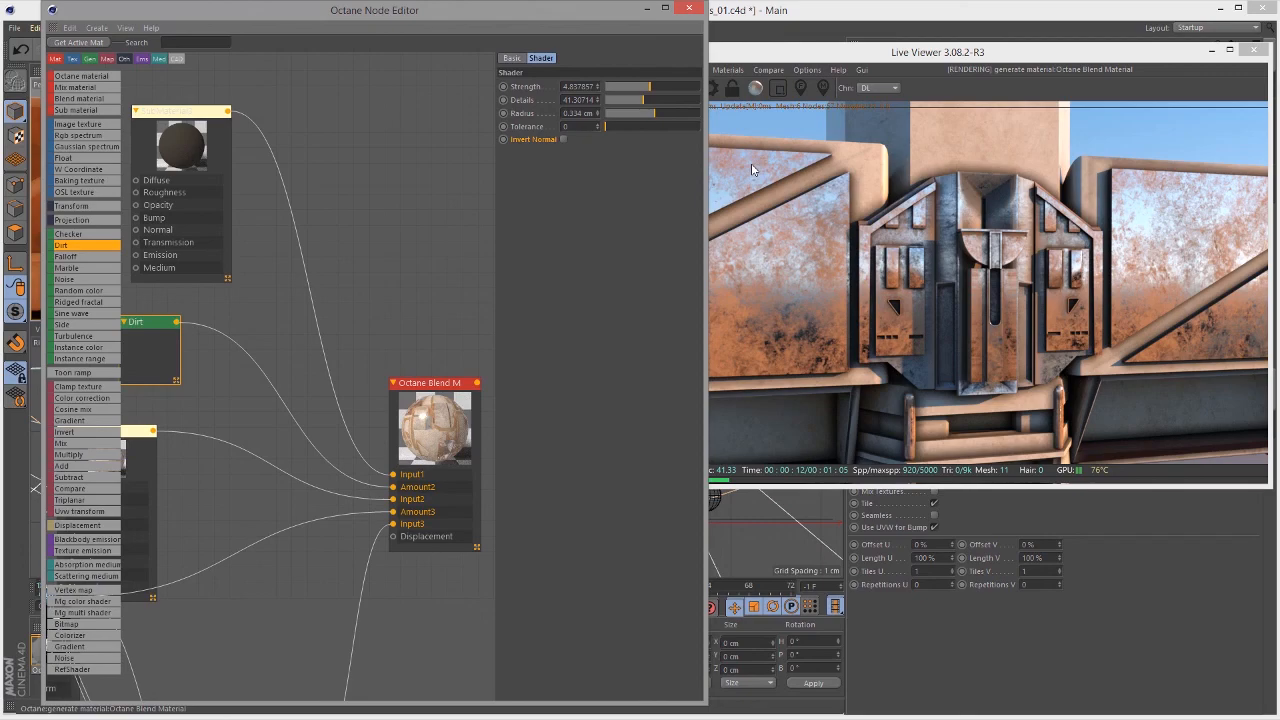
pyautogui.moveTo(400, 288)
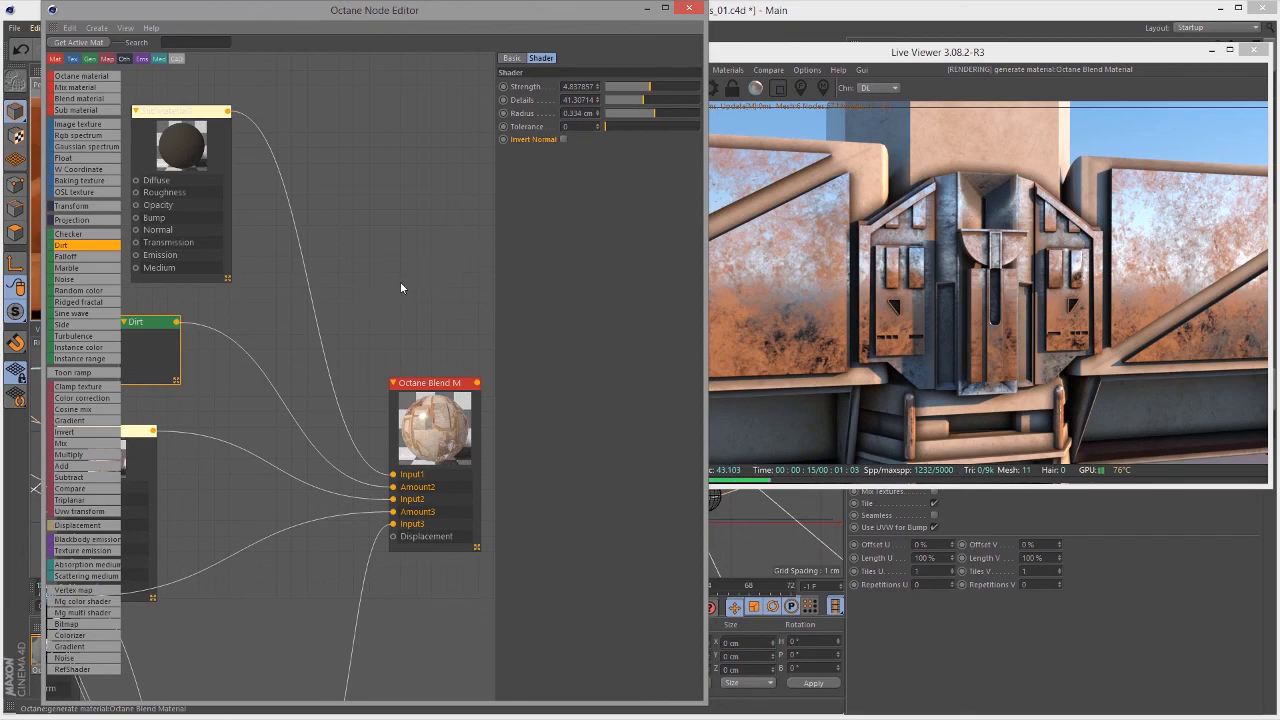